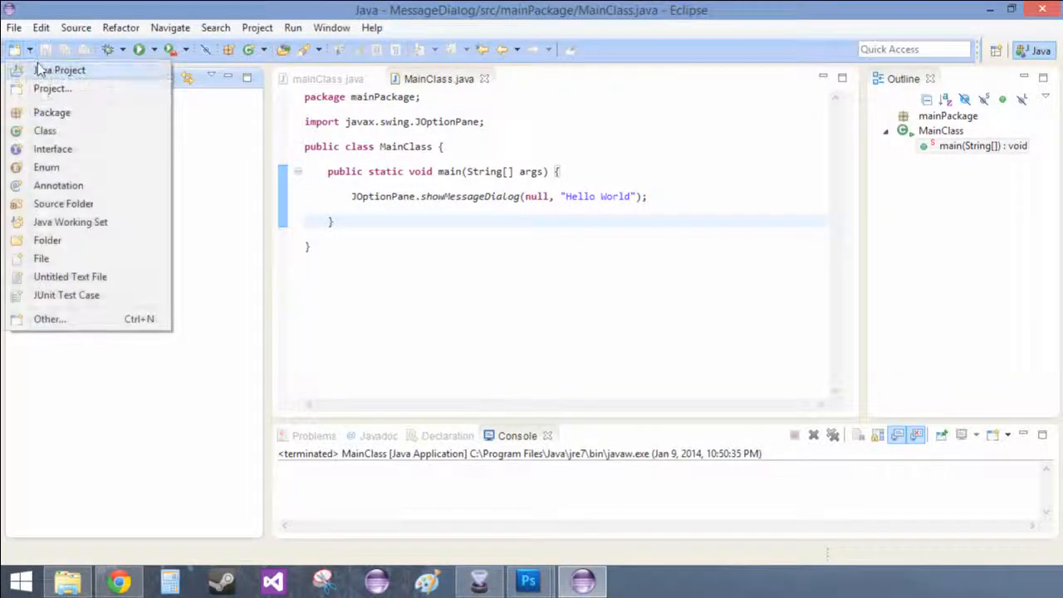
Create a new package named mainPackage in the CSV project
{"action": "left_click", "coordinate": [60, 70]}
{"action": "type", "text": "mn"}
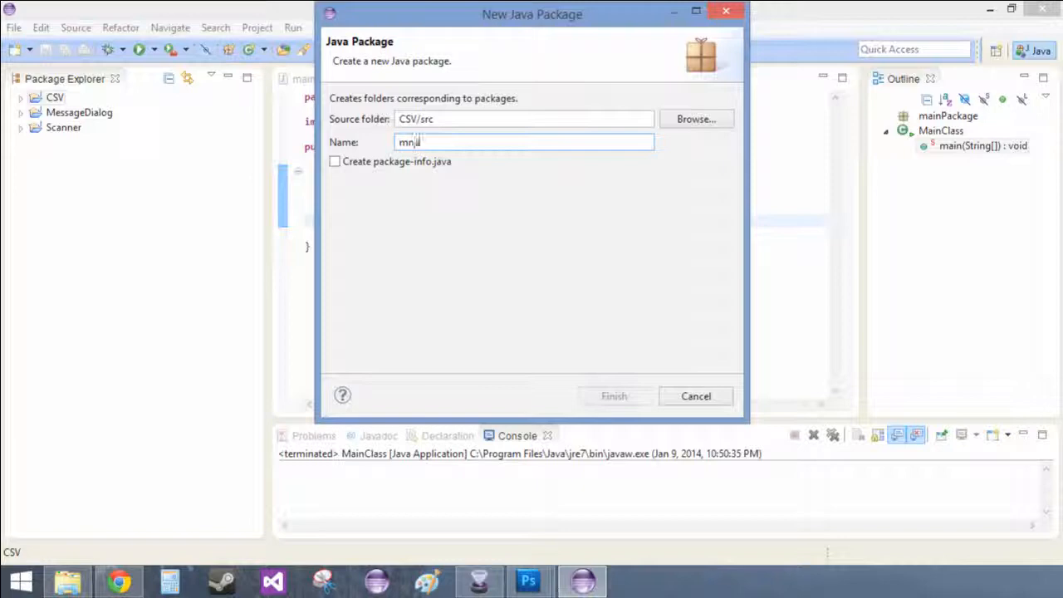
{"action": "type", "text": "ain"}
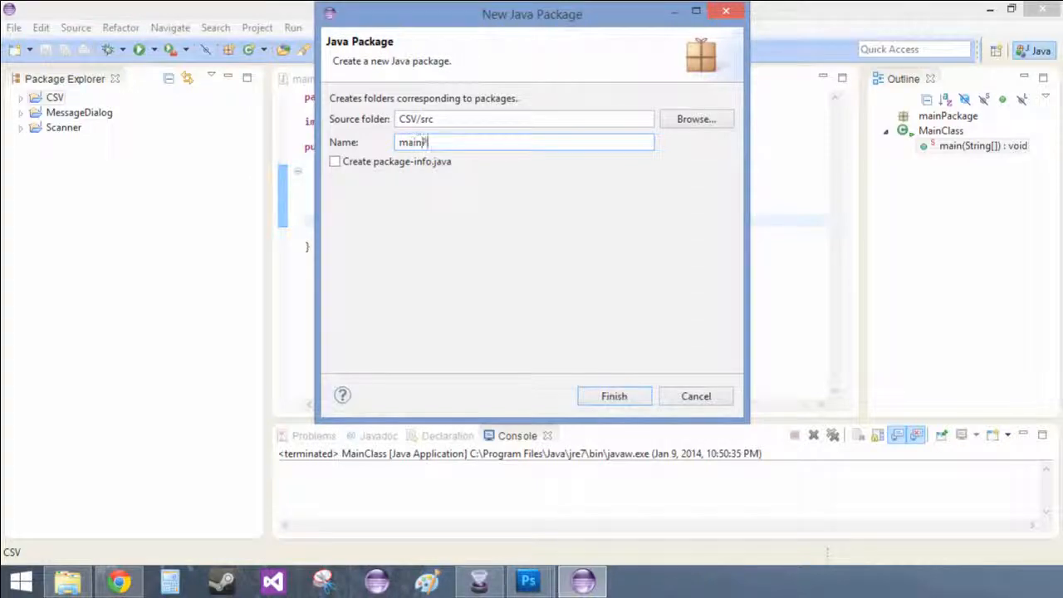
{"action": "left_click", "coordinate": [615, 396]}
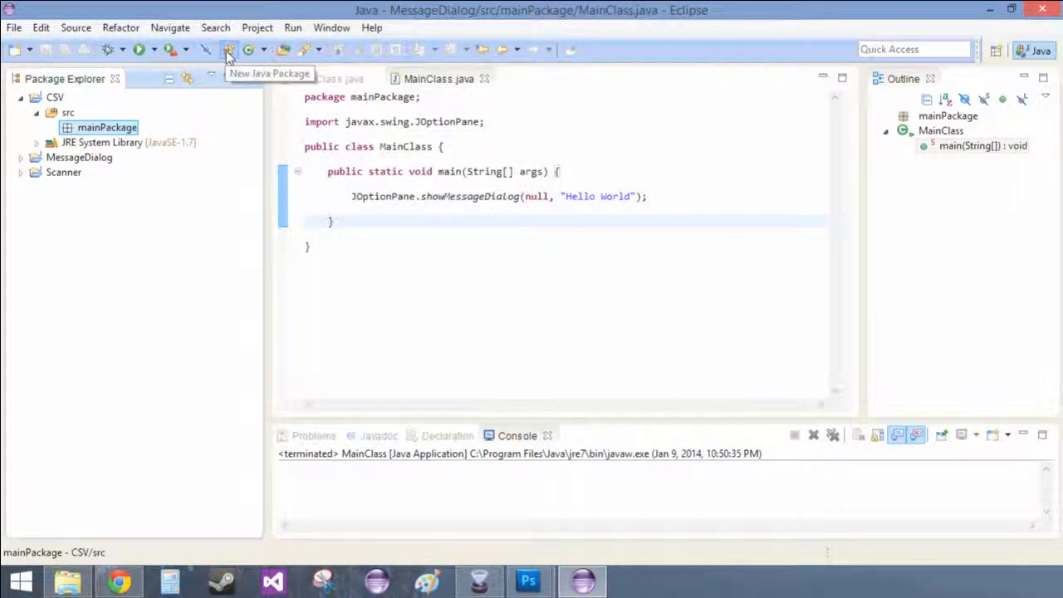
Create class MainClass in mainPackage with a public static void main stub
{"action": "left_click", "coordinate": [206, 50]}
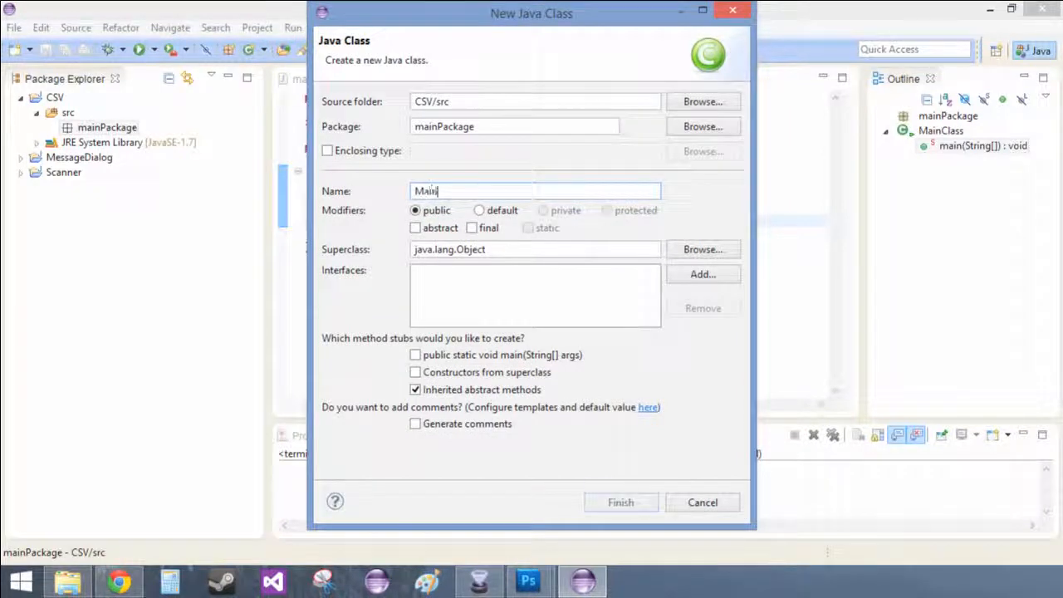
{"action": "type", "text": "Class"}
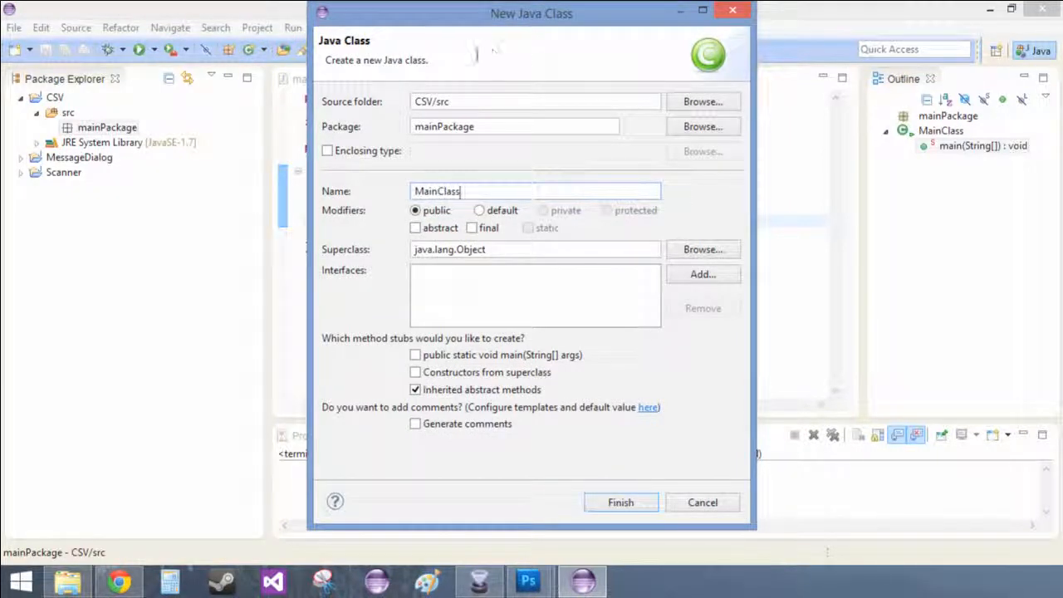
{"action": "left_click", "coordinate": [415, 355]}
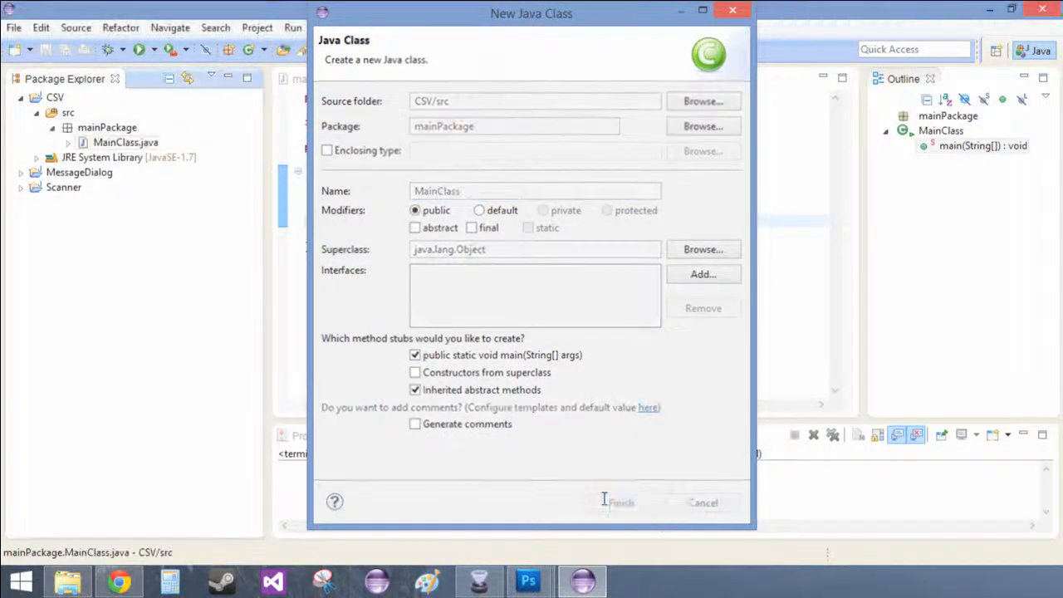
{"action": "left_click", "coordinate": [618, 502]}
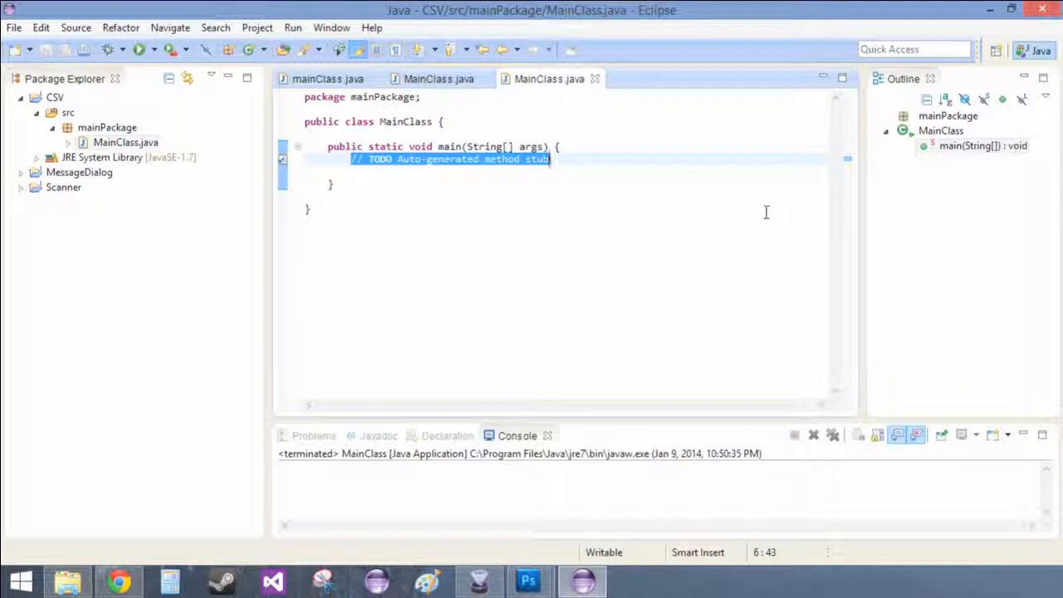
Write PrintWriter = new PrintWriter("Table.csv"); in main with java.io.PrintWriter imported
{"action": "type", "text": "P"}
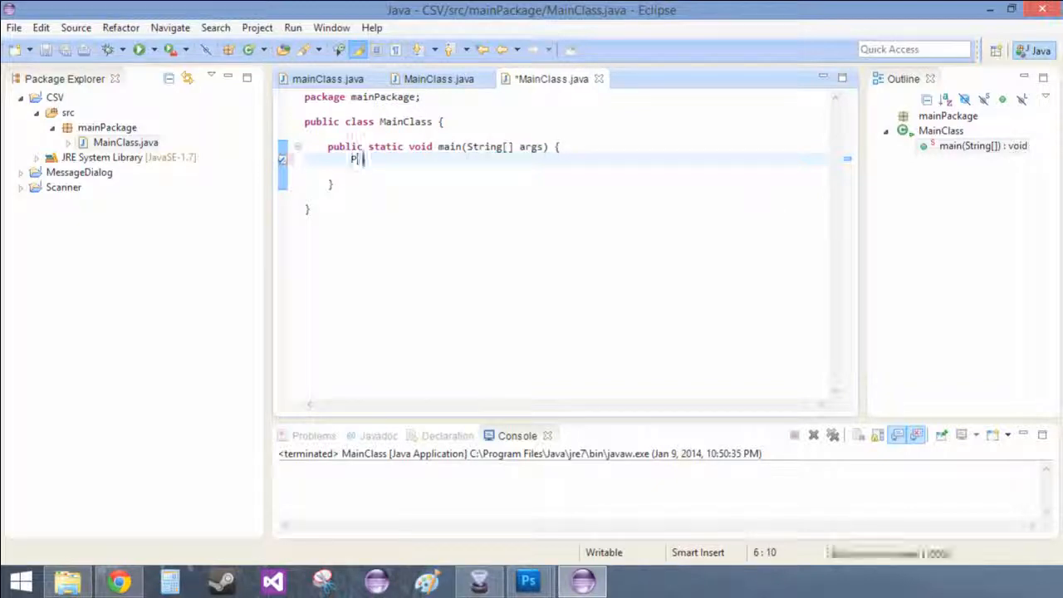
{"action": "type", "text": "rintWriter"}
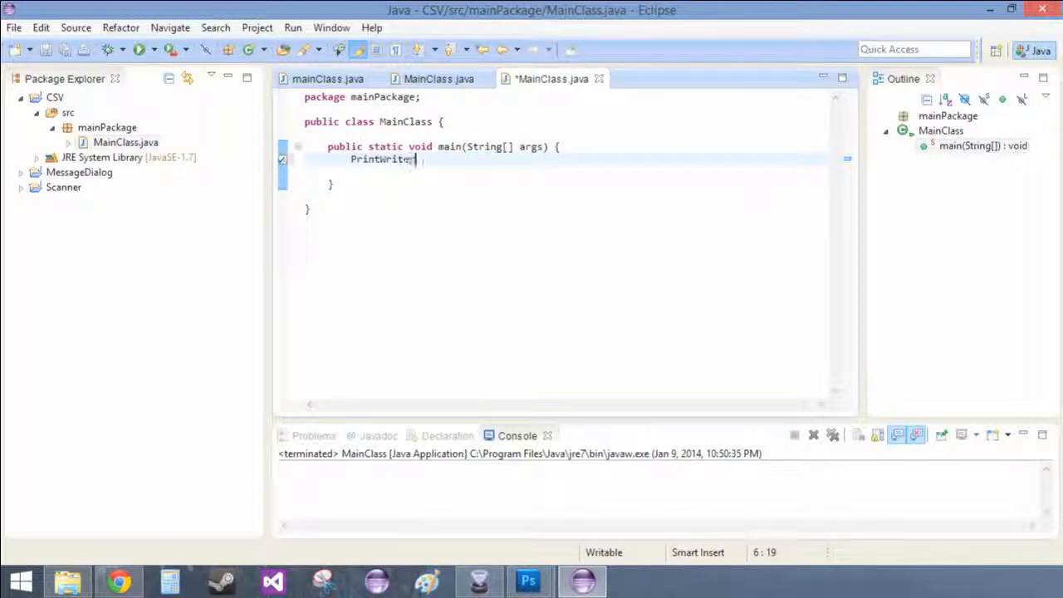
{"action": "type", "text": "= new PrintWriter"}
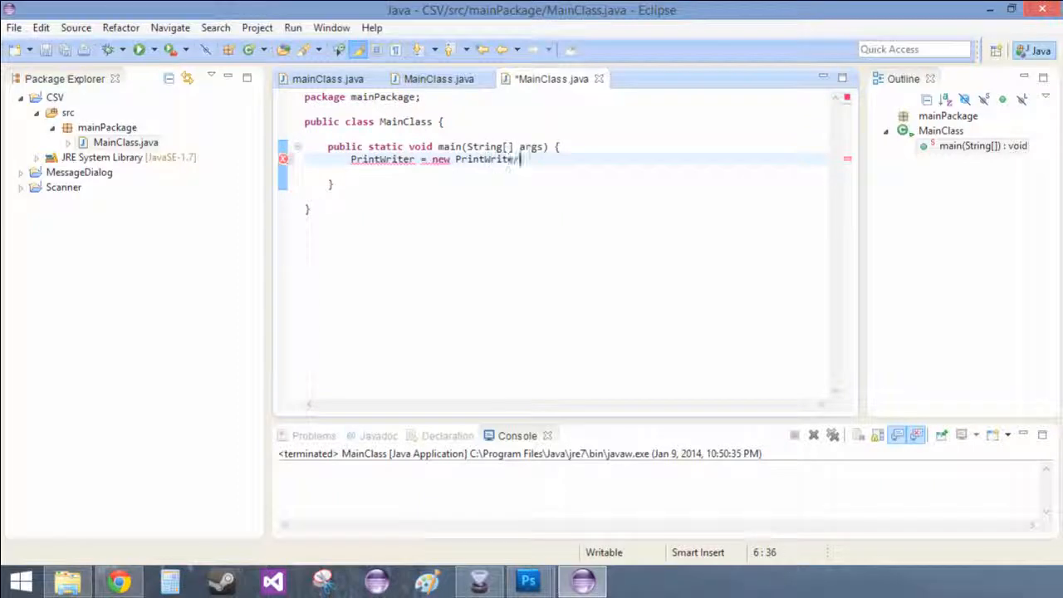
{"action": "type", "text": "()"}
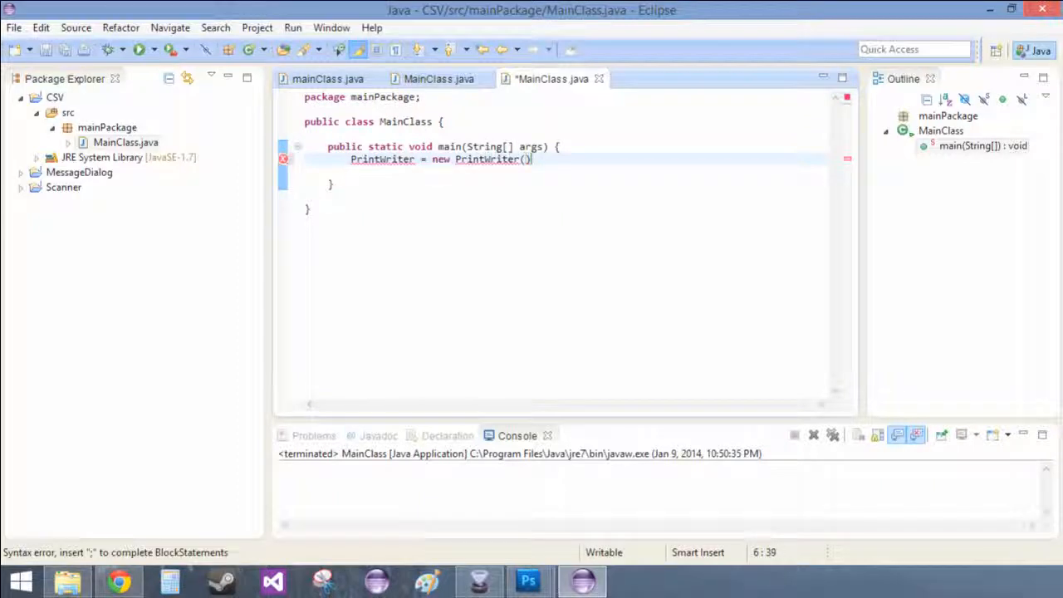
{"action": "type", "text": "\"\""}
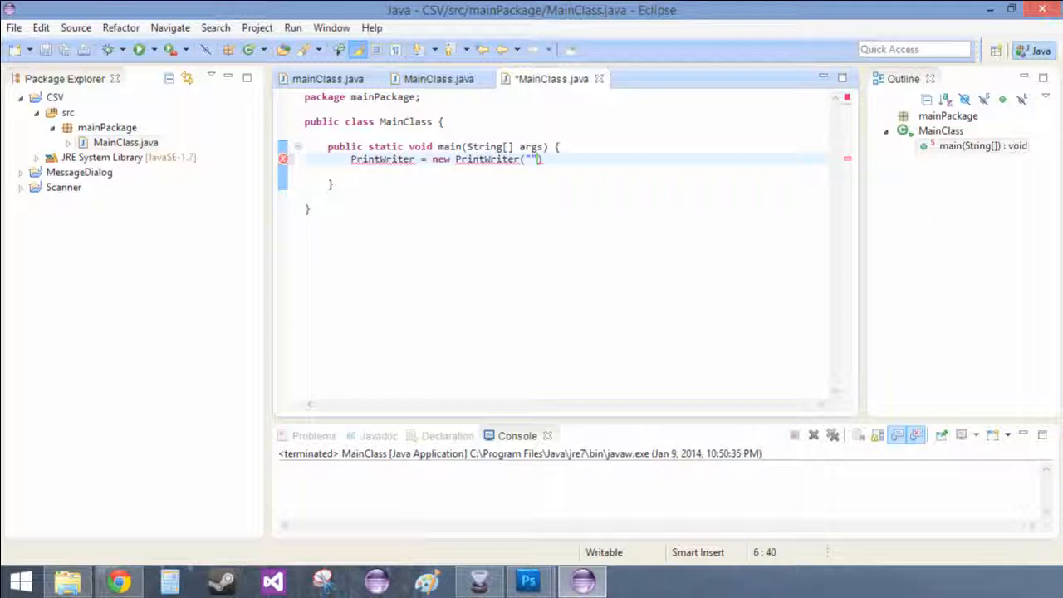
{"action": "type", "text": "Table"}
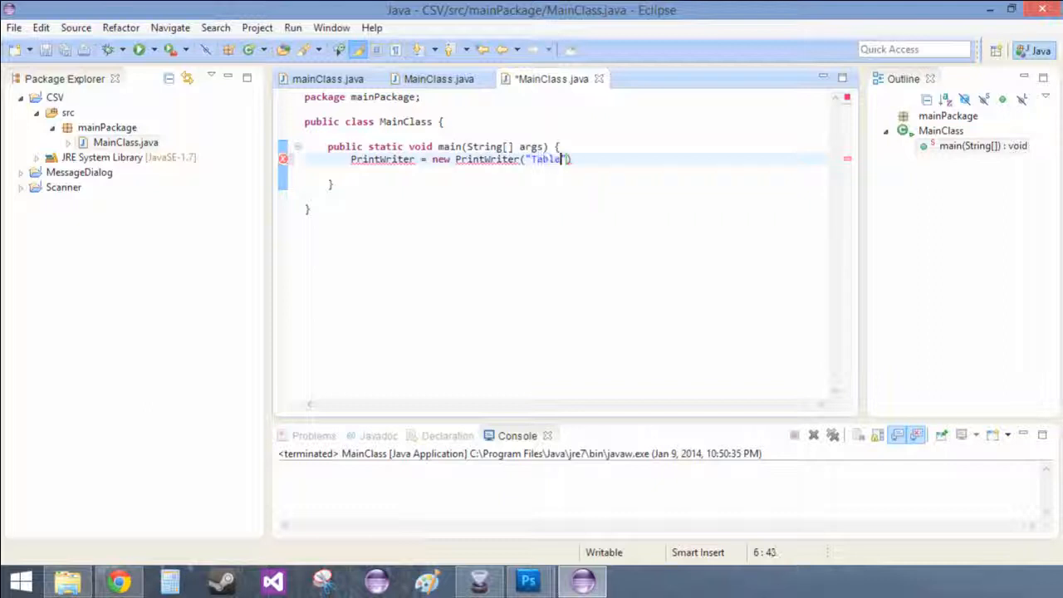
{"action": "type", "text": ".csv"}
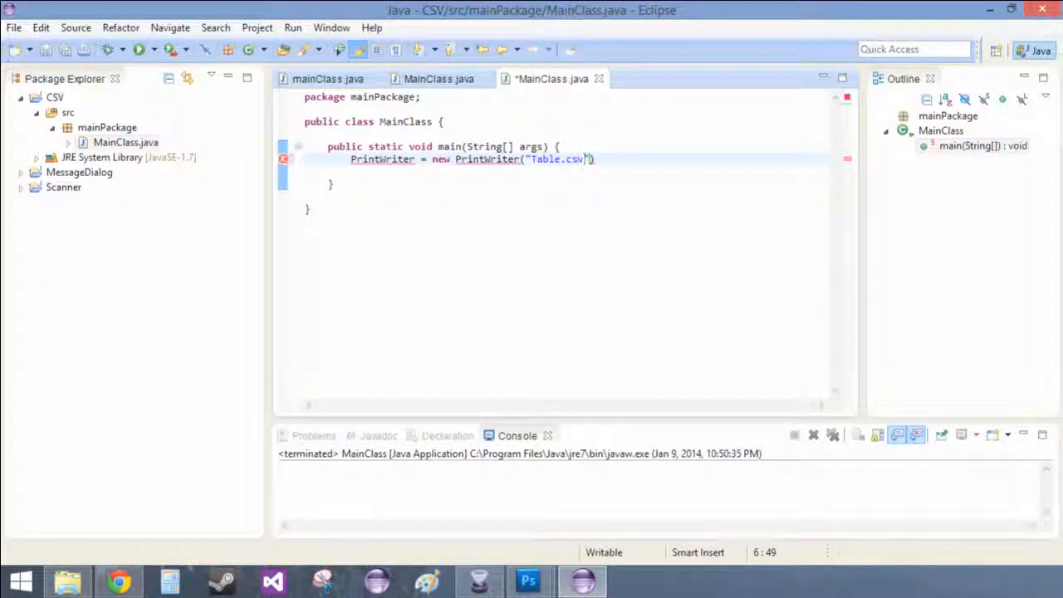
{"action": "type", "text": ";"}
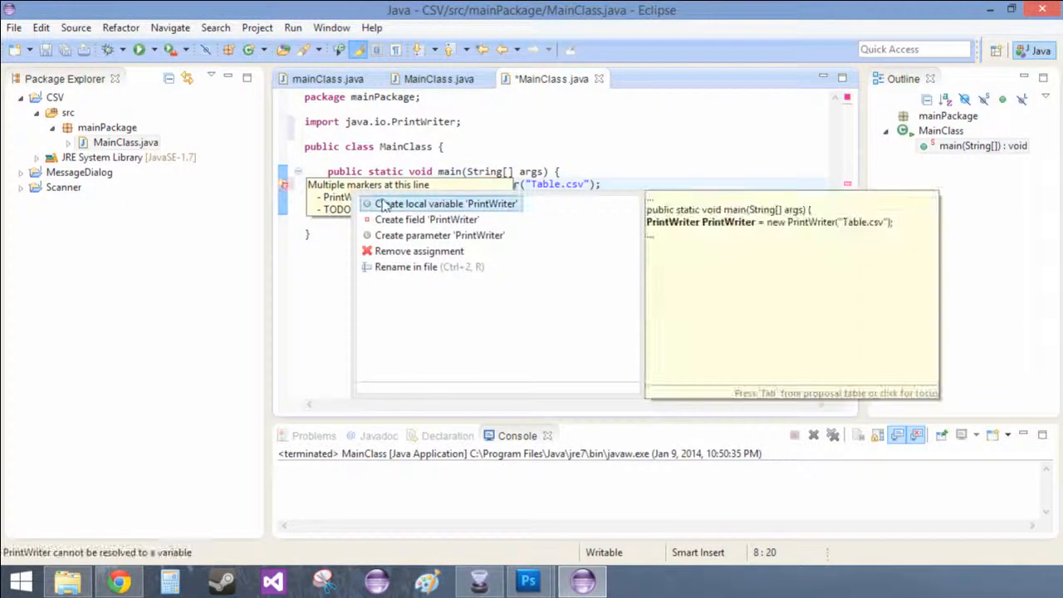
Name the PrintWriter variable myOutputFile
{"action": "left_click", "coordinate": [446, 203]}
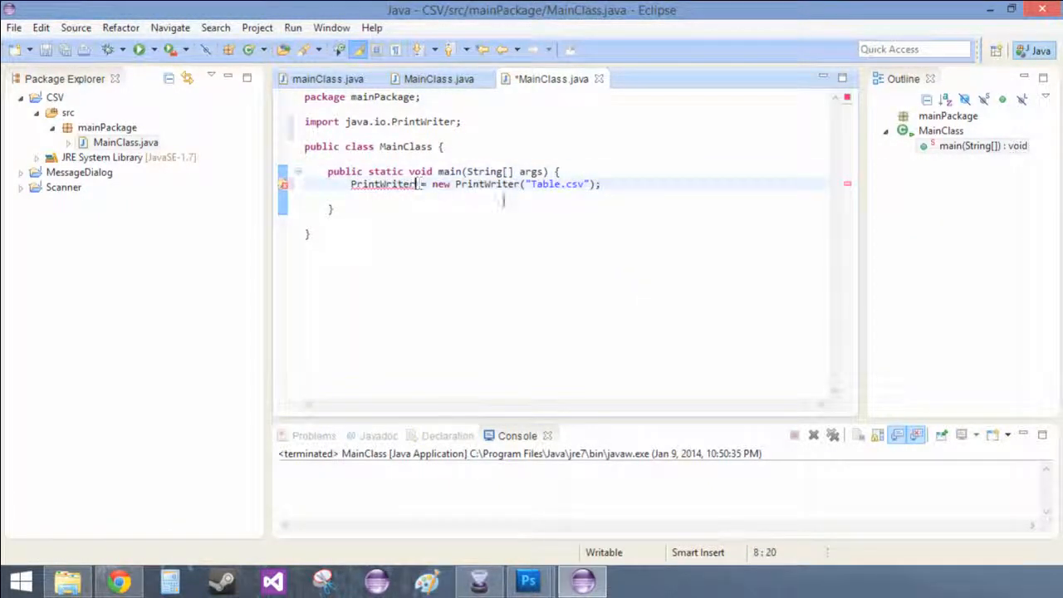
{"action": "type", "text": "my"}
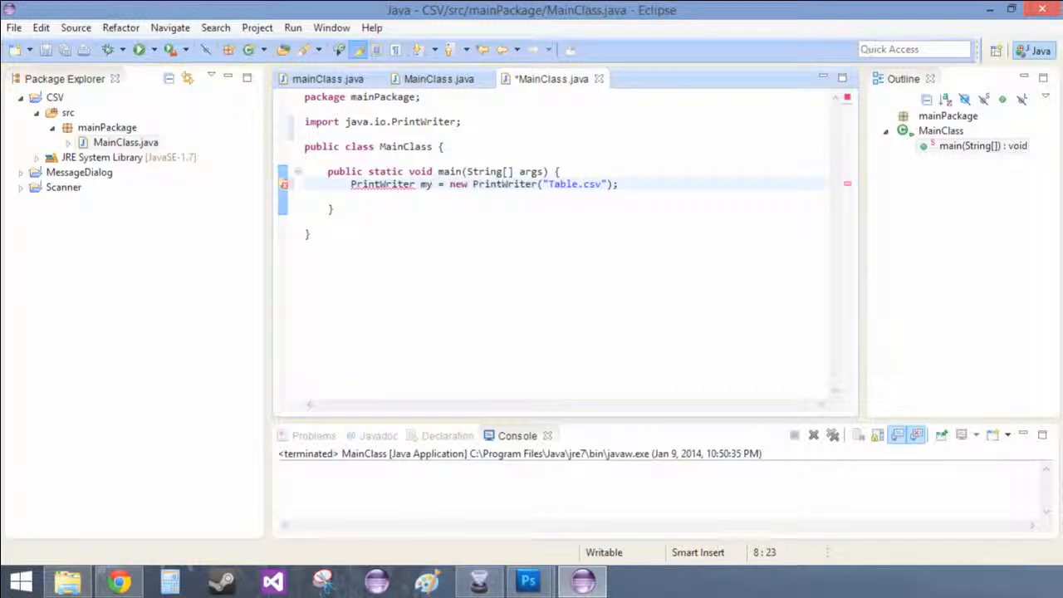
{"action": "type", "text": "Output"}
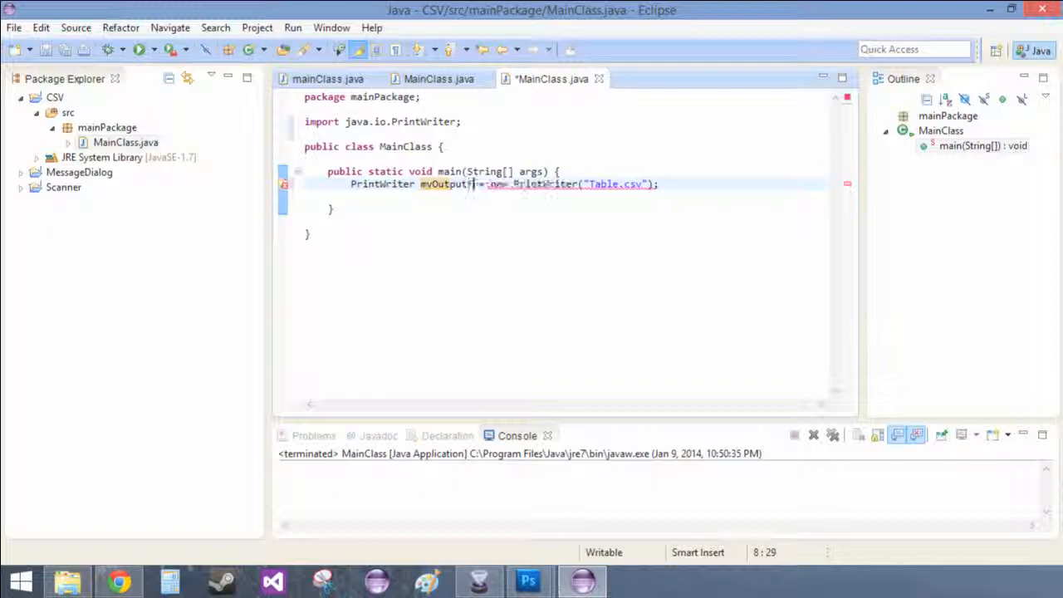
{"action": "type", "text": "File"}
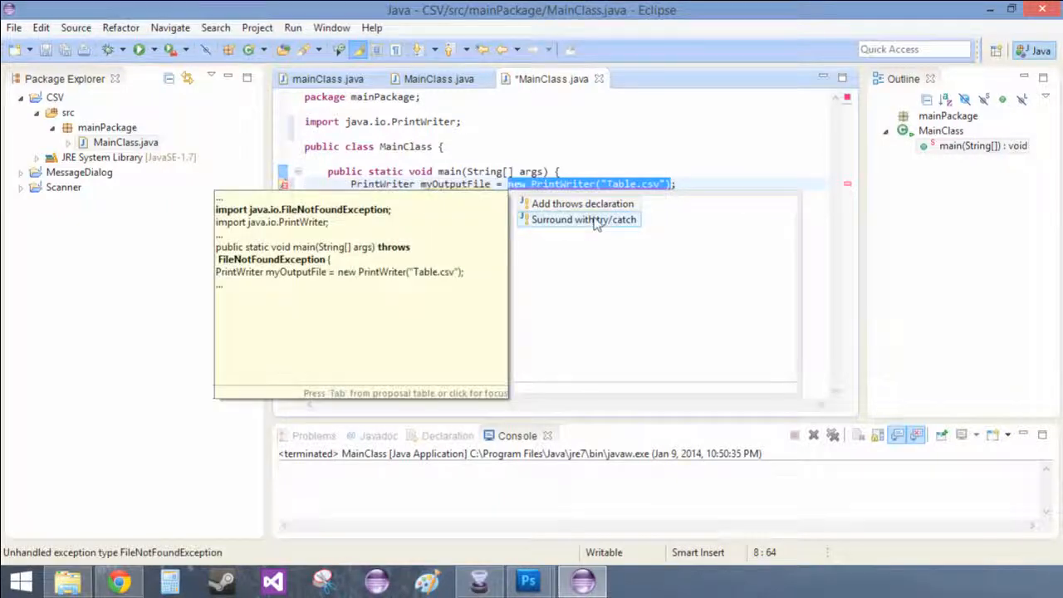
{"action": "mouse_move", "coordinate": [581, 203]}
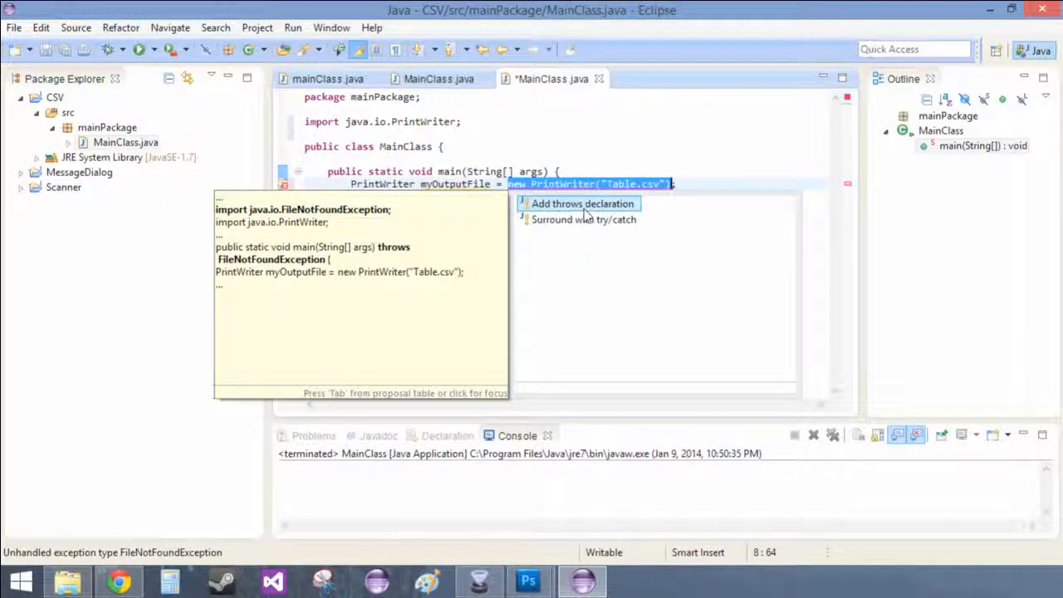
Add throws FileNotFoundException to main via Quick Fix, importing the exception
{"action": "left_click", "coordinate": [582, 203]}
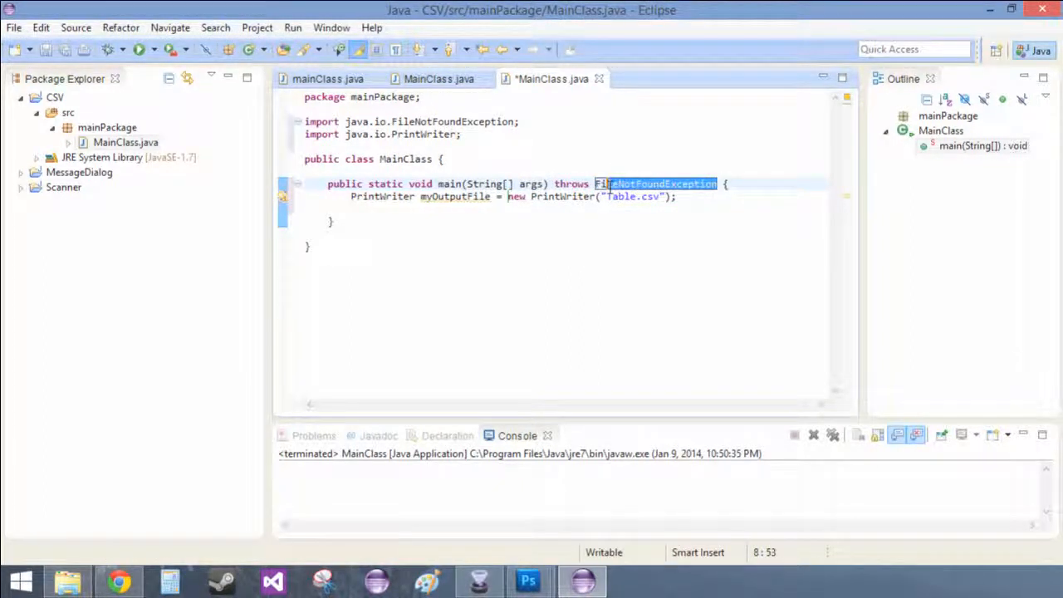
{"action": "left_click", "coordinate": [676, 196]}
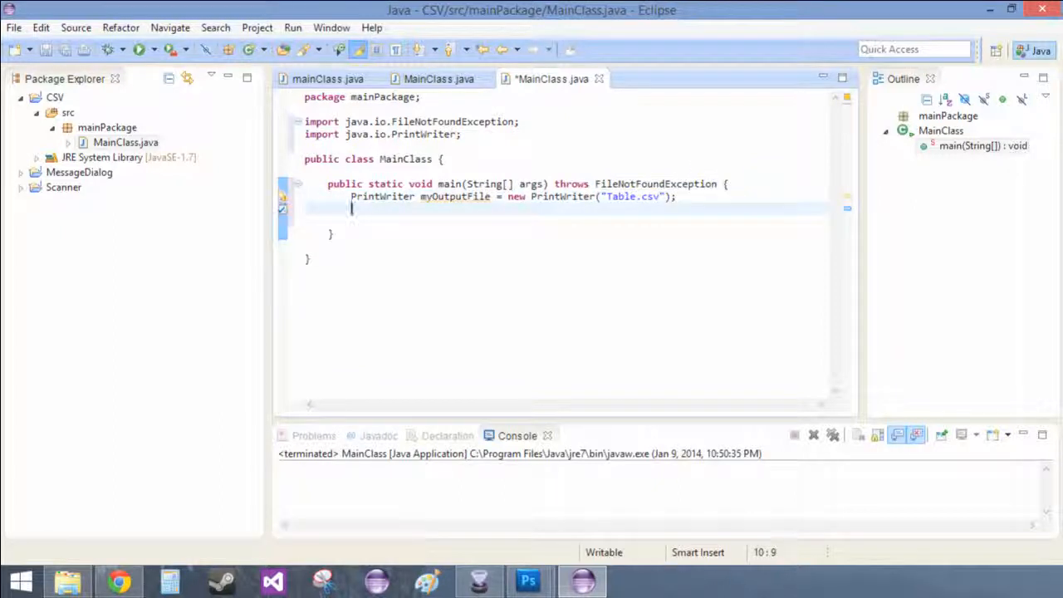
Write myOutputFile.println("Trial Number, color, time"); as the header row
{"action": "type", "text": "m"}
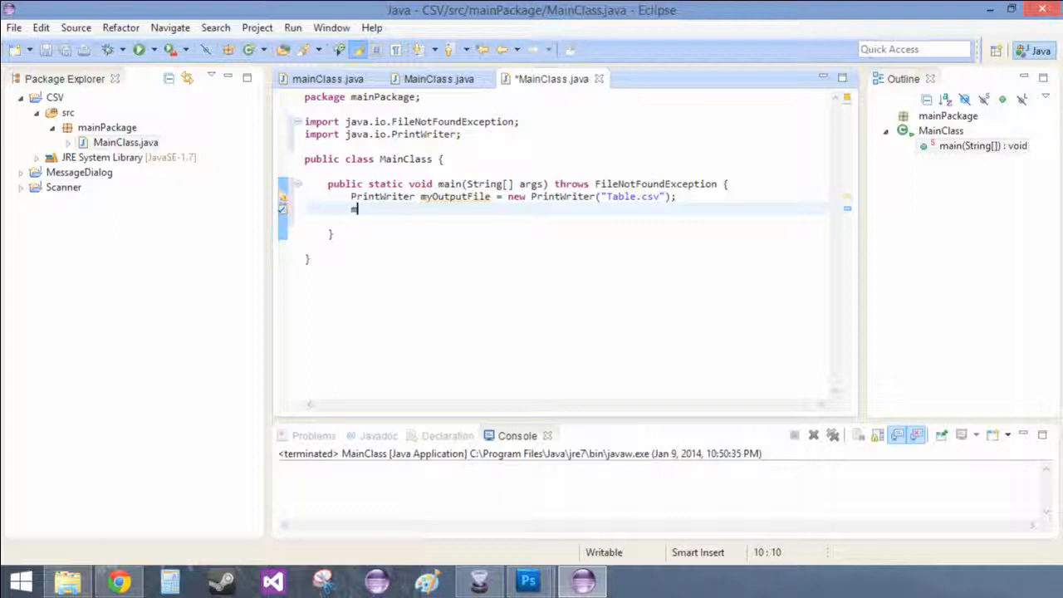
{"action": "type", "text": "myOut"}
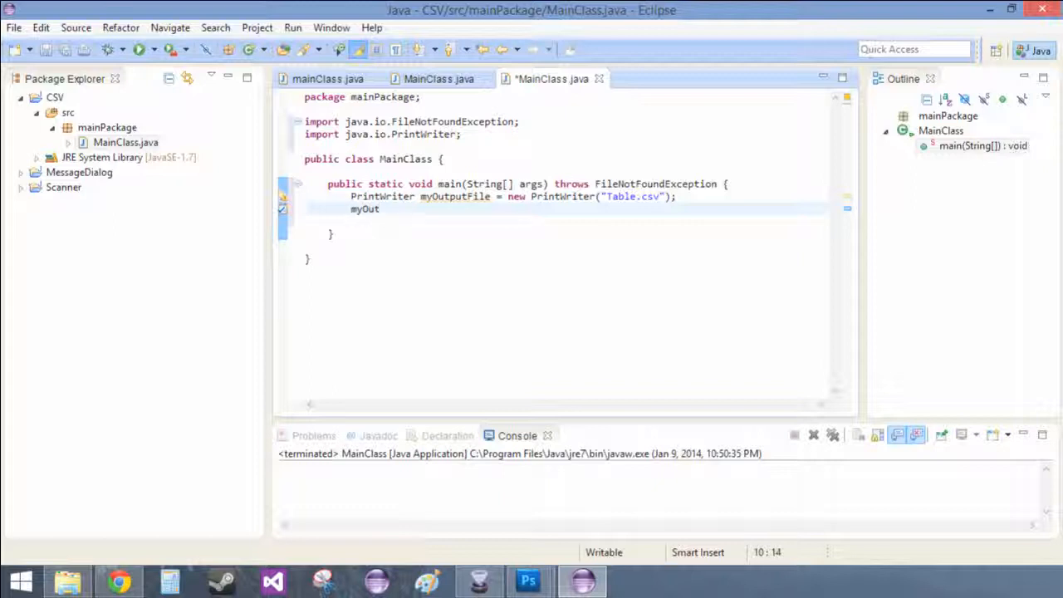
{"action": "type", "text": "putFile"}
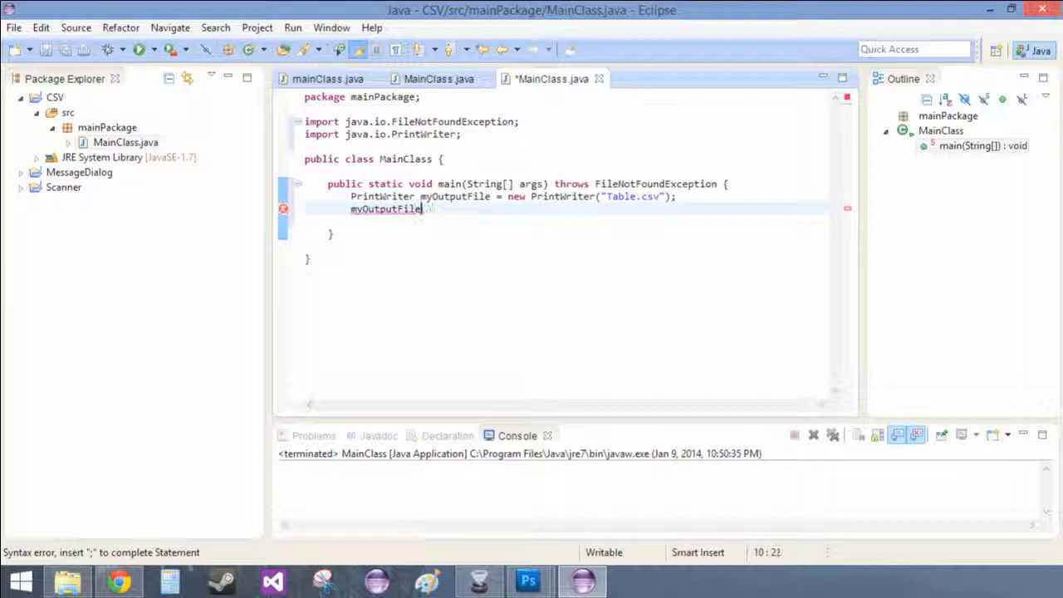
{"action": "type", "text": "."}
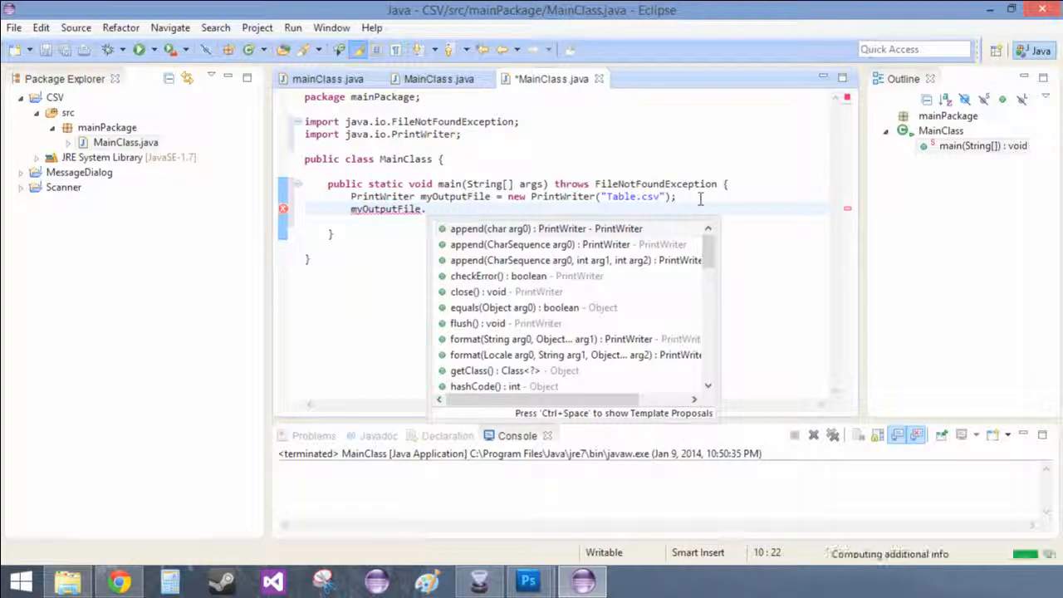
{"action": "type", "text": "println(\""}
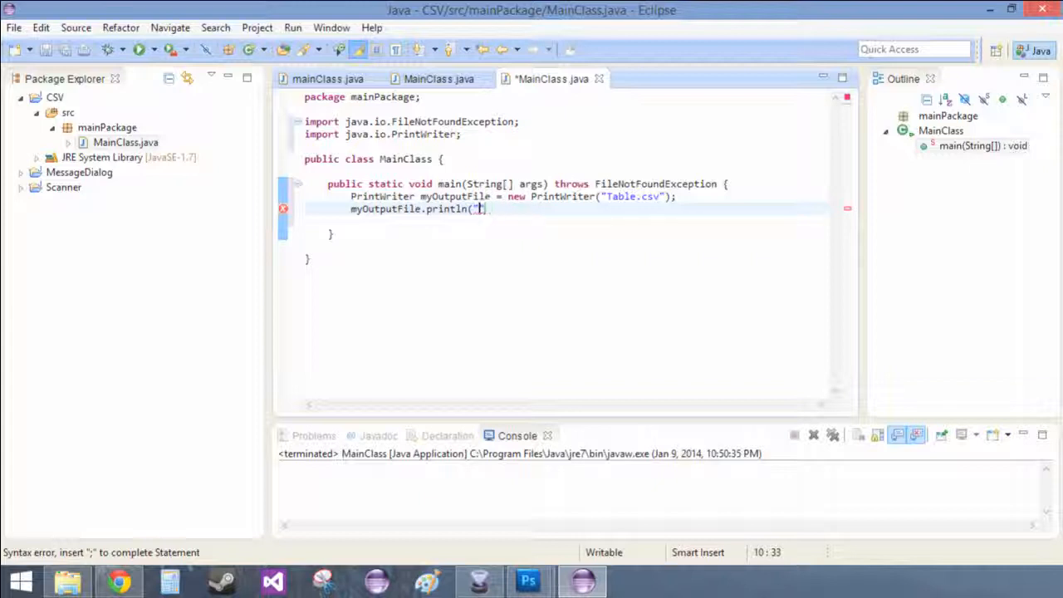
{"action": "type", "text": "Trial Number, color"}
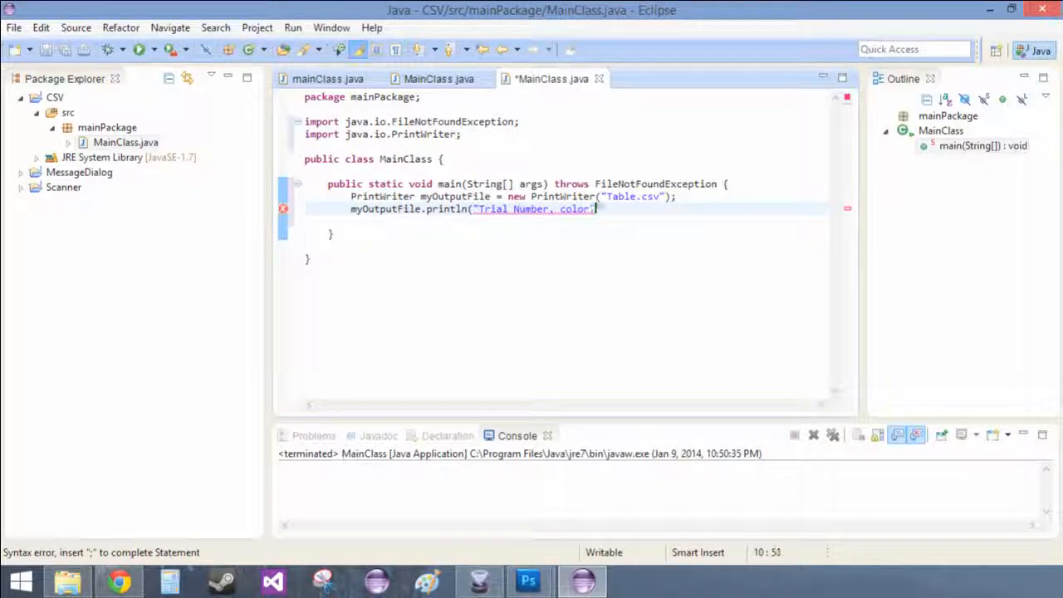
{"action": "type", "text": "\""}
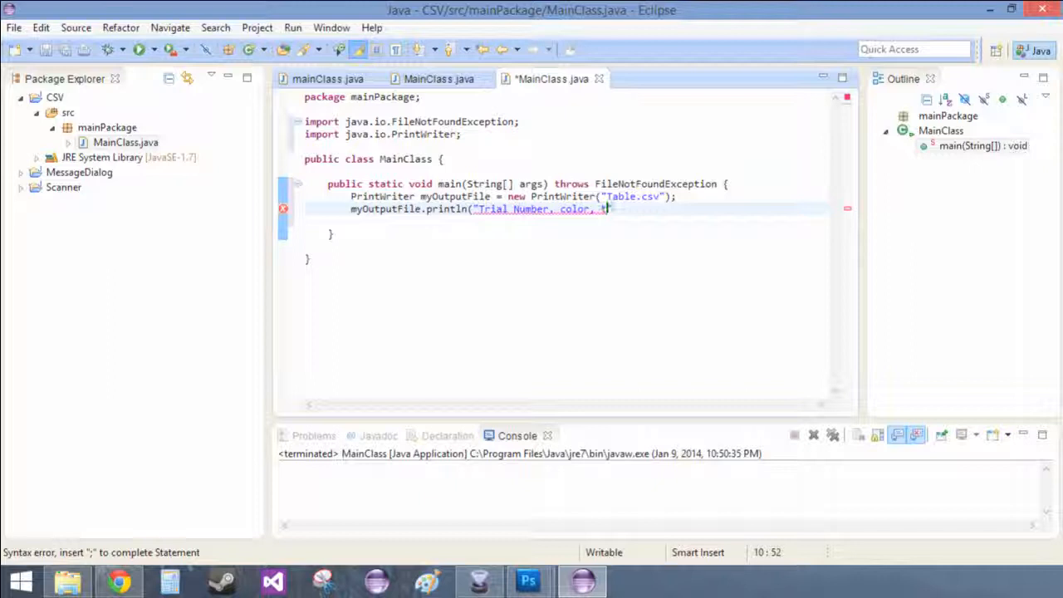
{"action": "type", "text": "time\")"}
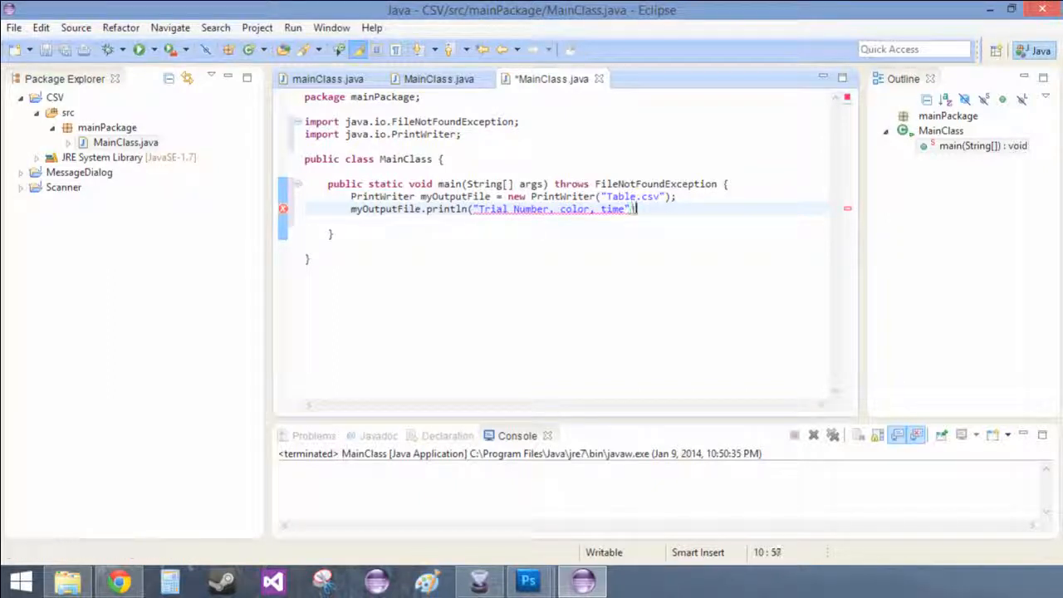
{"action": "key", "text": "Return"}
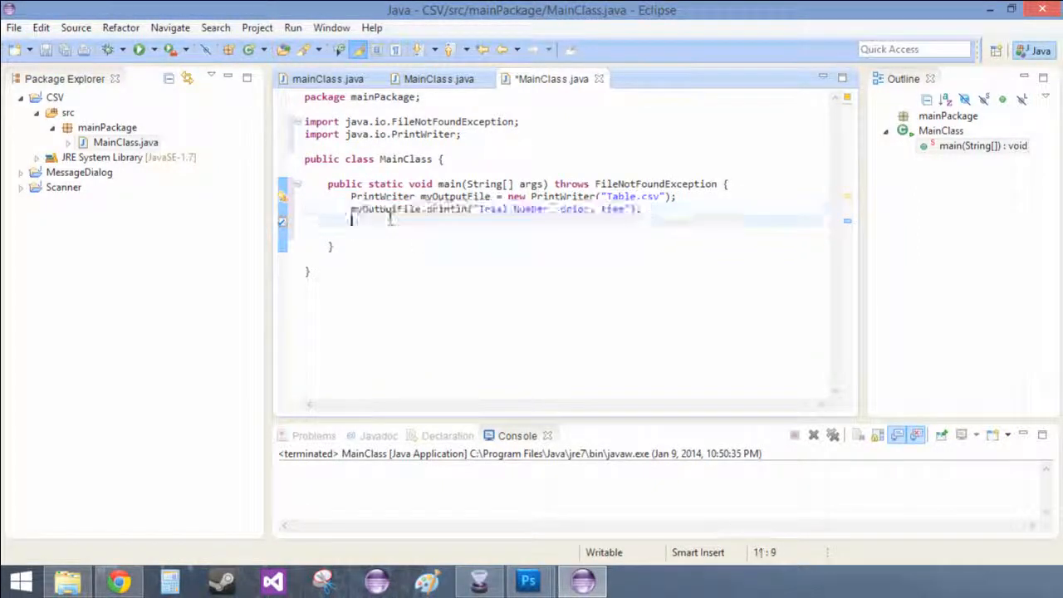
Duplicate the println line and change its text to "1, blue, 2 minutes"
{"action": "type", "text": "myOutputFile.println(\"Trial Number, color, time\");"}
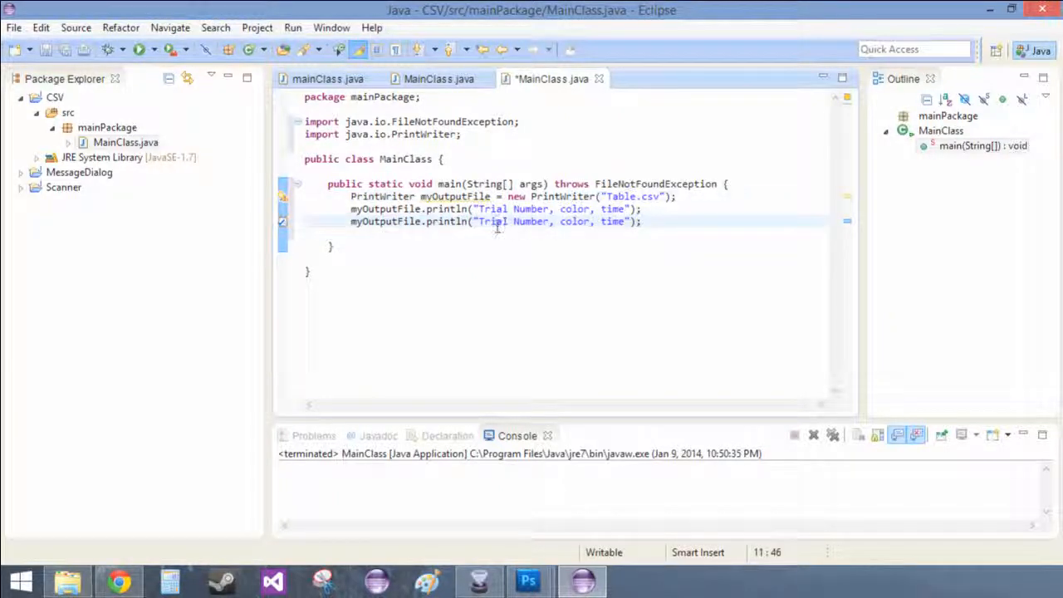
{"action": "double_click", "coordinate": [491, 221]}
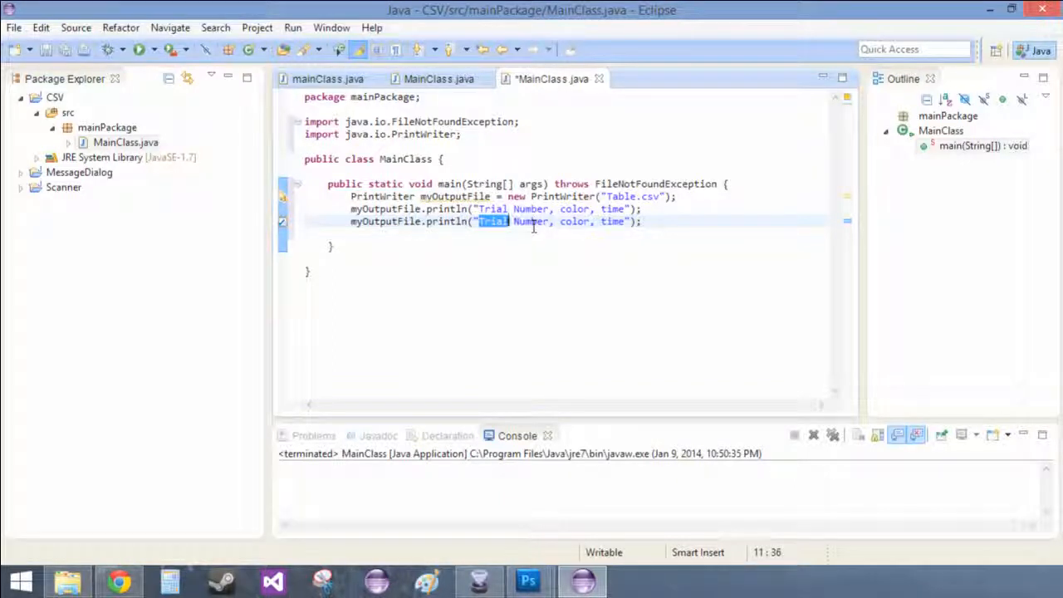
{"action": "mouse_move", "coordinate": [529, 221]}
{"action": "type", "text": "1"}
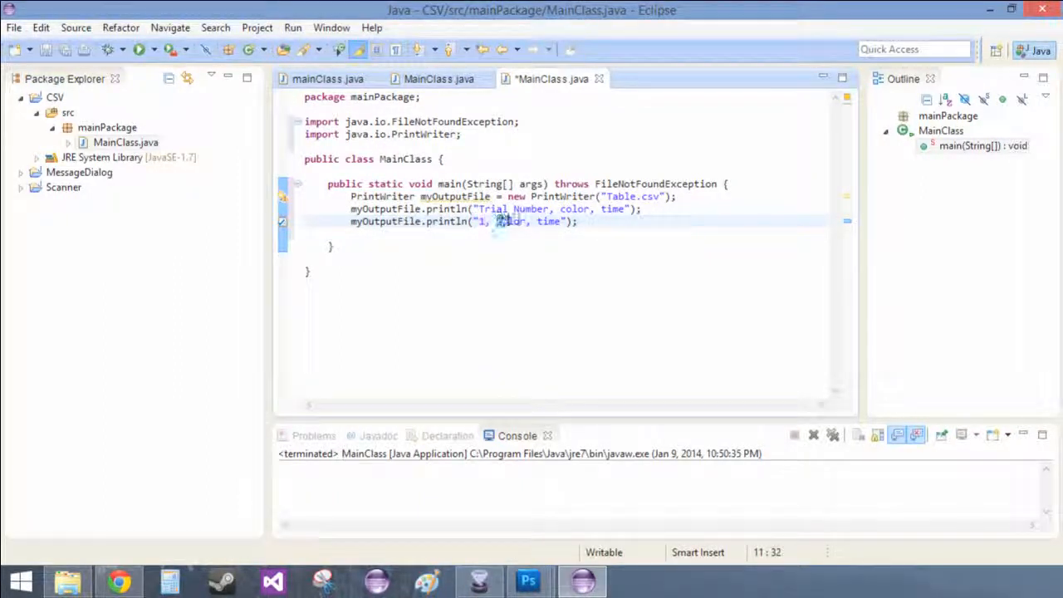
{"action": "type", "text": "blue"}
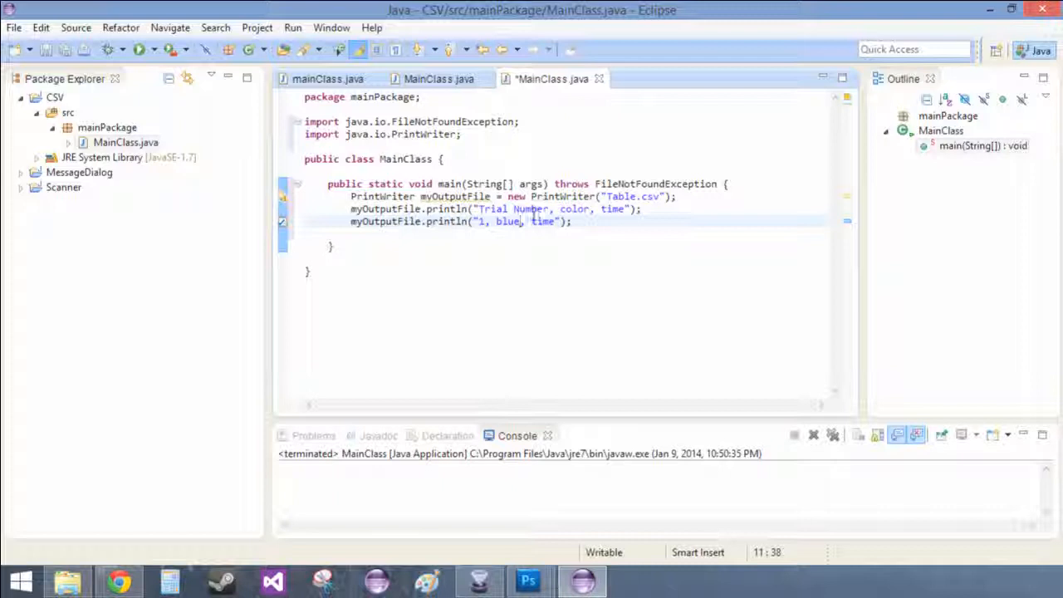
{"action": "double_click", "coordinate": [543, 222]}
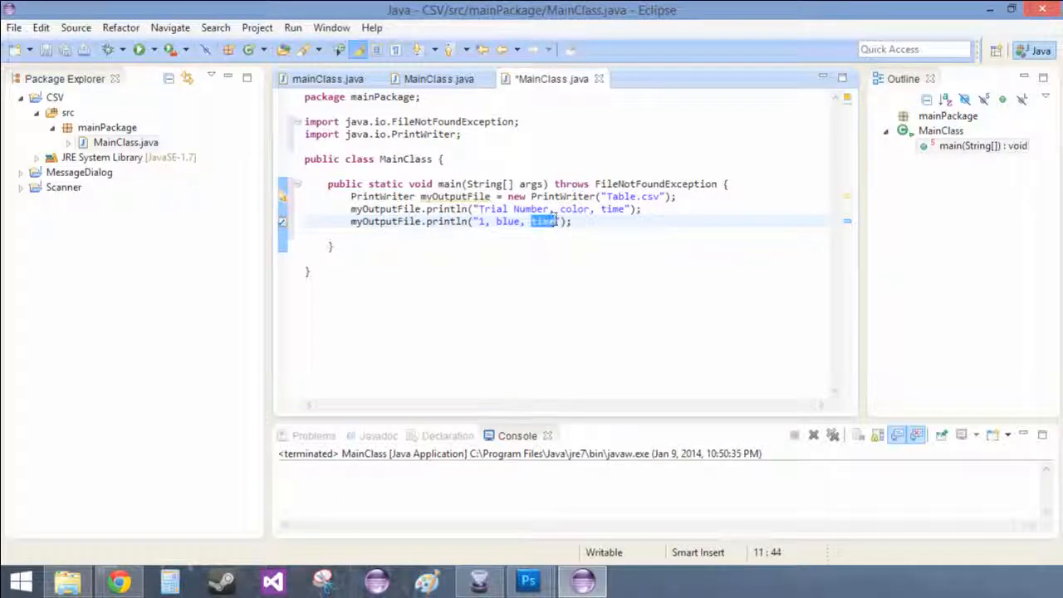
{"action": "type", "text": "2"}
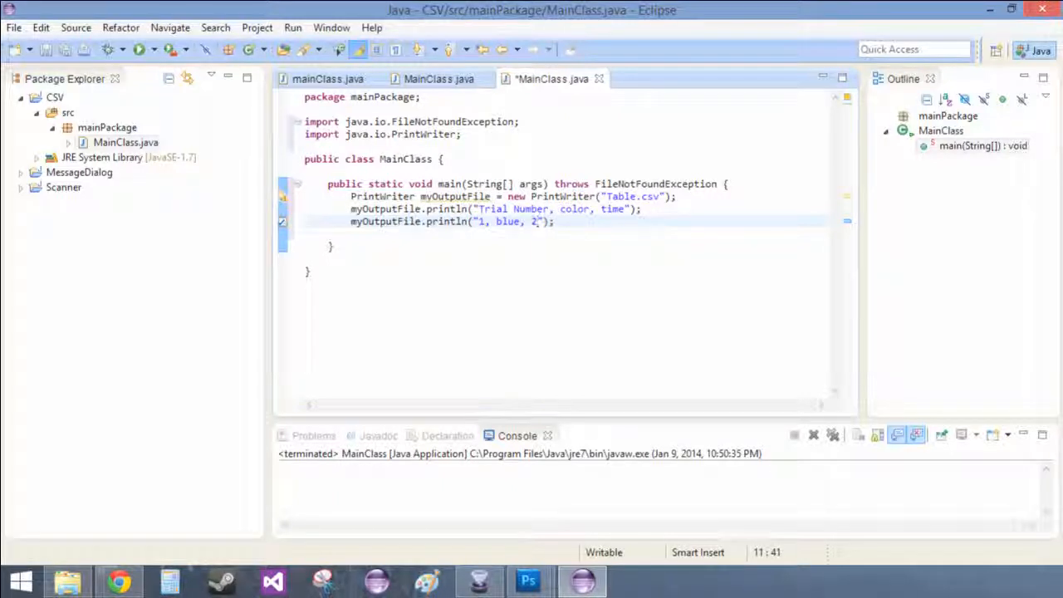
{"action": "type", "text": "minutes"}
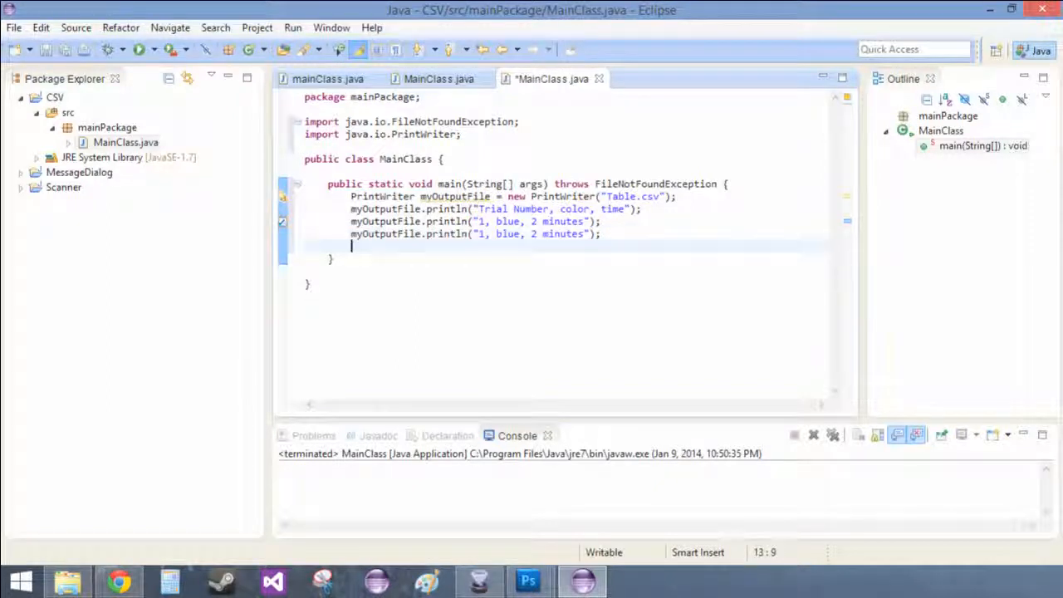
Add data rows for 2 green, 3 orange and 4 black by duplicating the println line
{"action": "type", "text": "myOutputFile.println(\"1, blue, 2 minutes\");"}
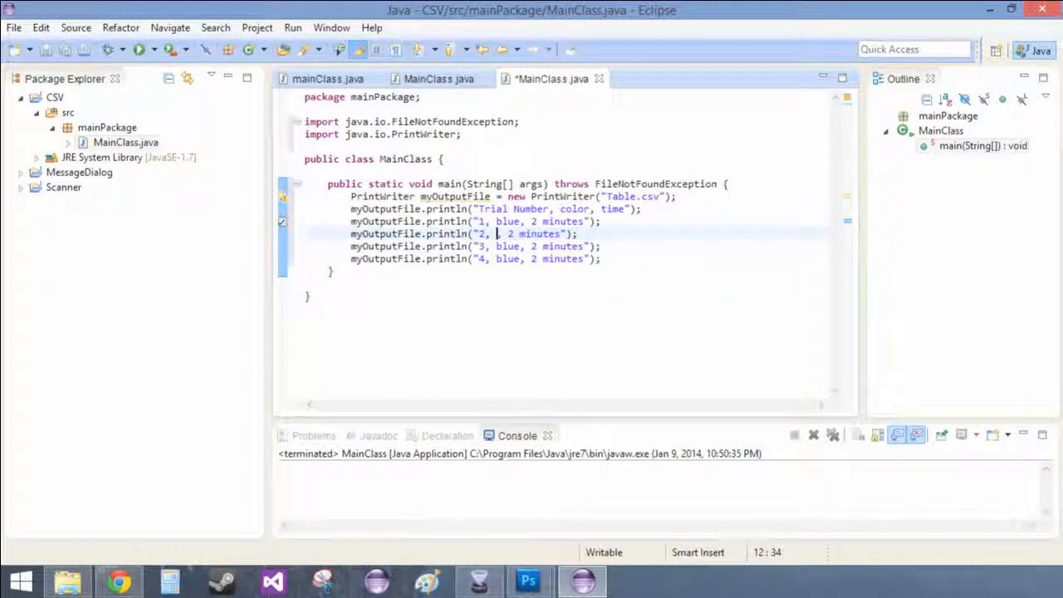
{"action": "type", "text": "green,"}
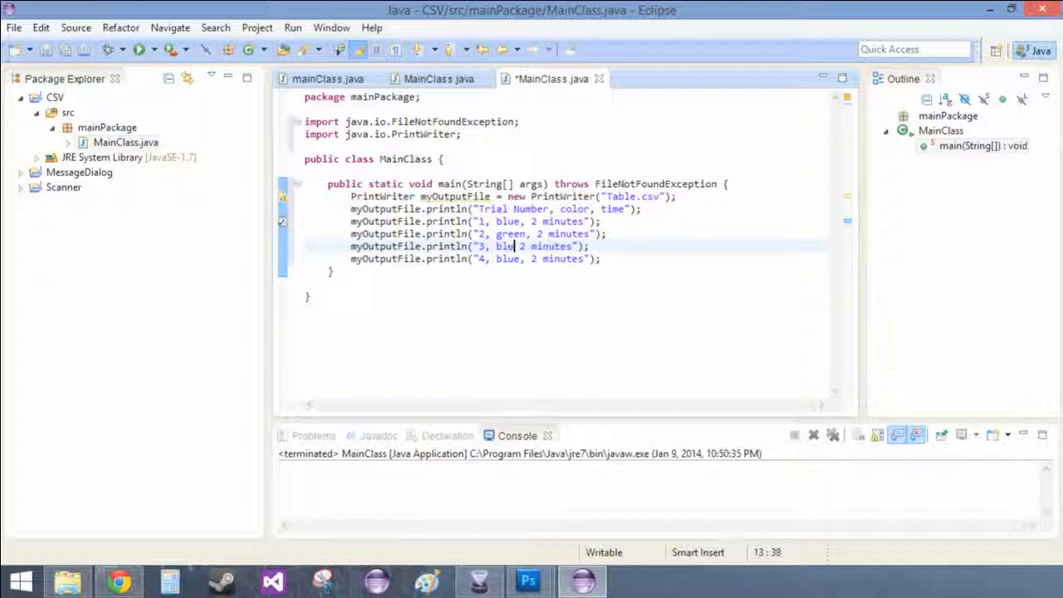
{"action": "type", "text": "ore"}
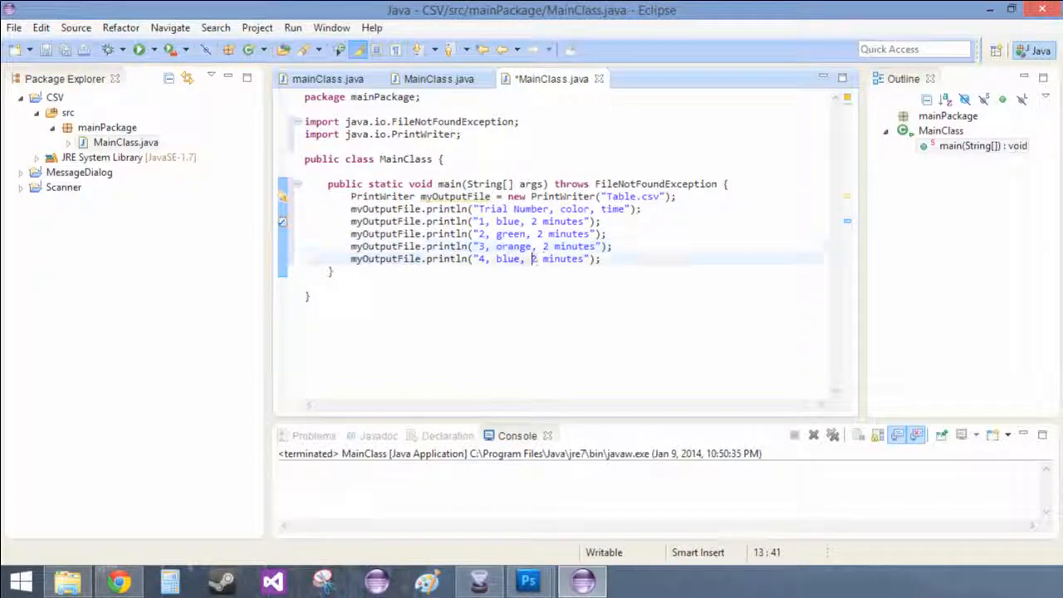
{"action": "type", "text": "n"}
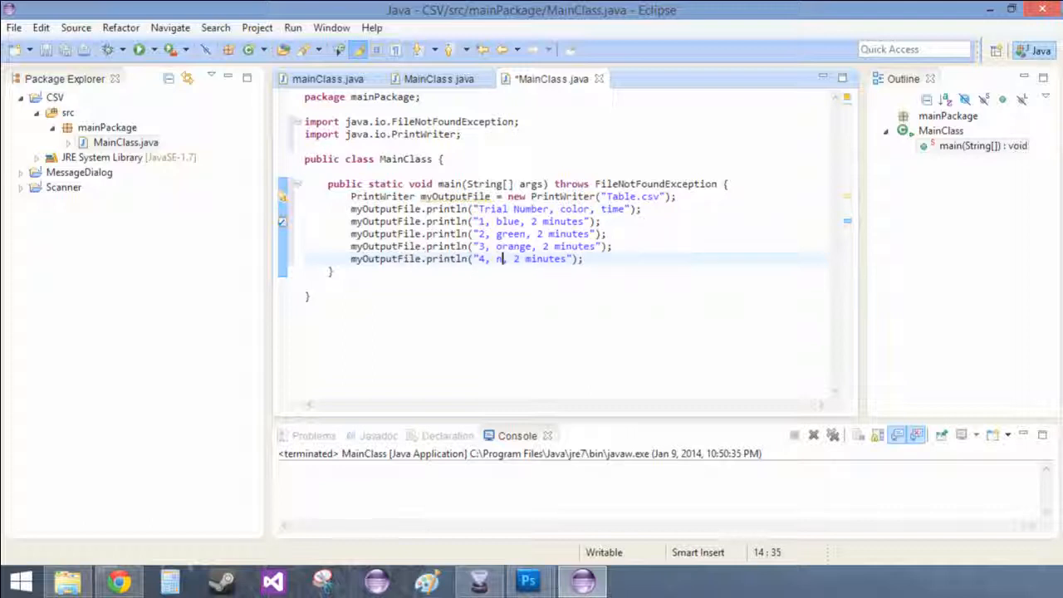
{"action": "type", "text": "black"}
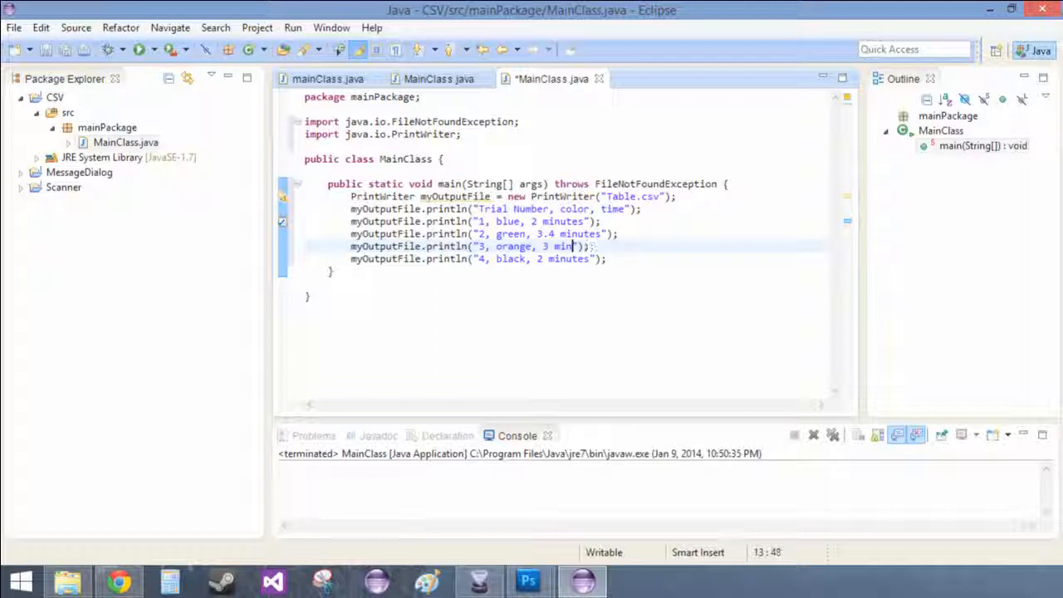
Set the third row's time to 3 seconds and the fourth's to 5 years
{"action": "type", "text": "seconds"}
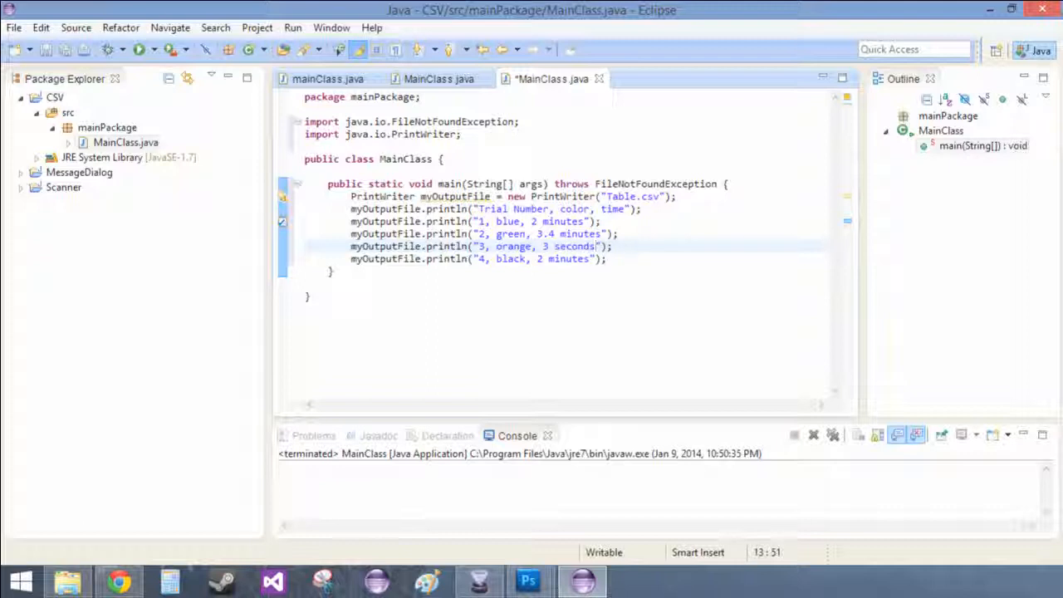
{"action": "left_click", "coordinate": [548, 259]}
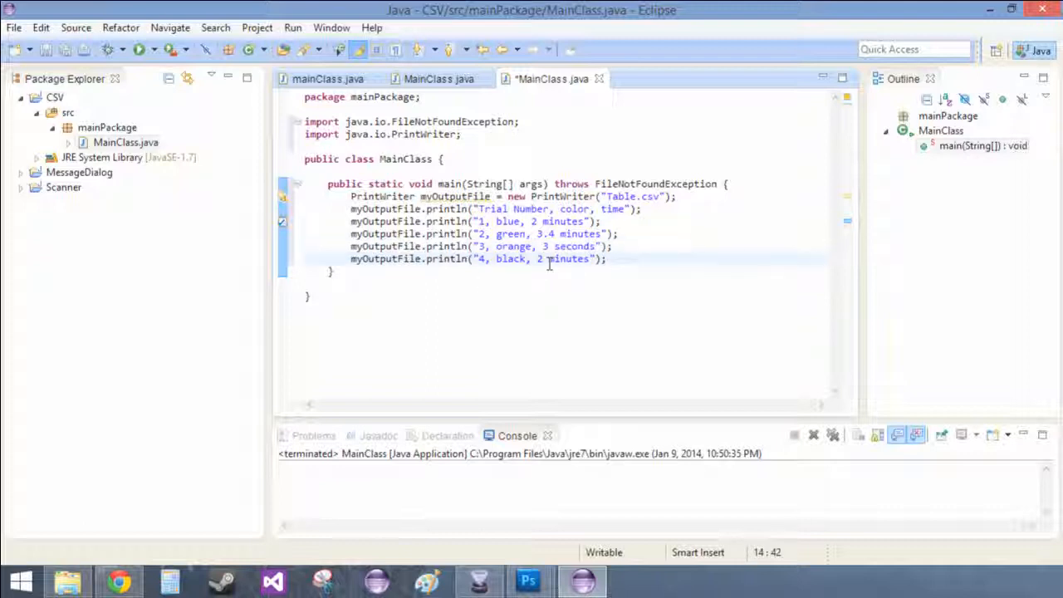
{"action": "type", "text": "5 minus"}
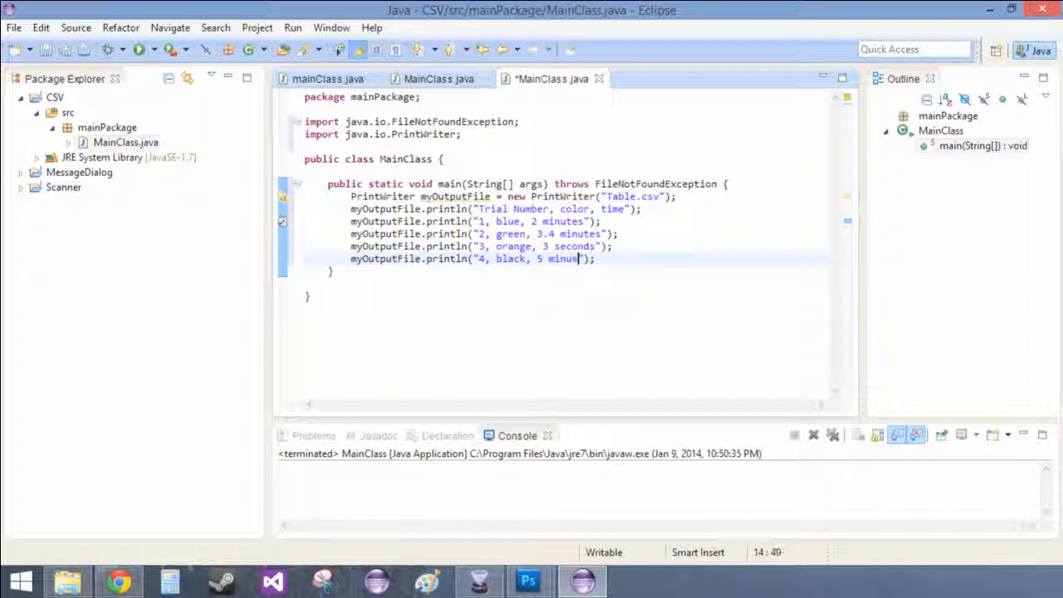
{"action": "type", "text": "years"}
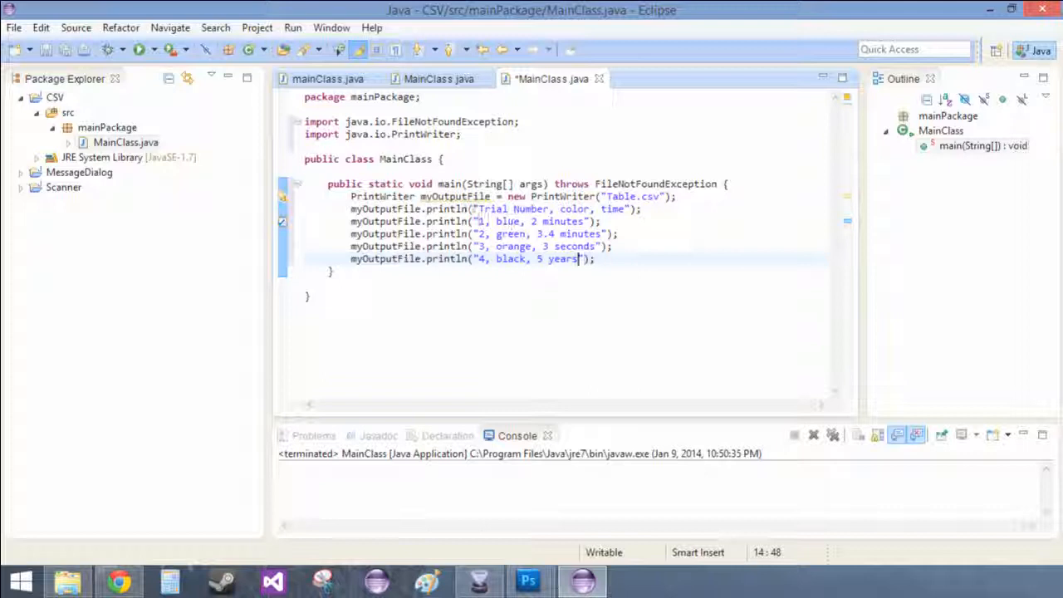
{"action": "left_click_drag", "start_coordinate": [476, 209], "coordinate": [595, 264]}
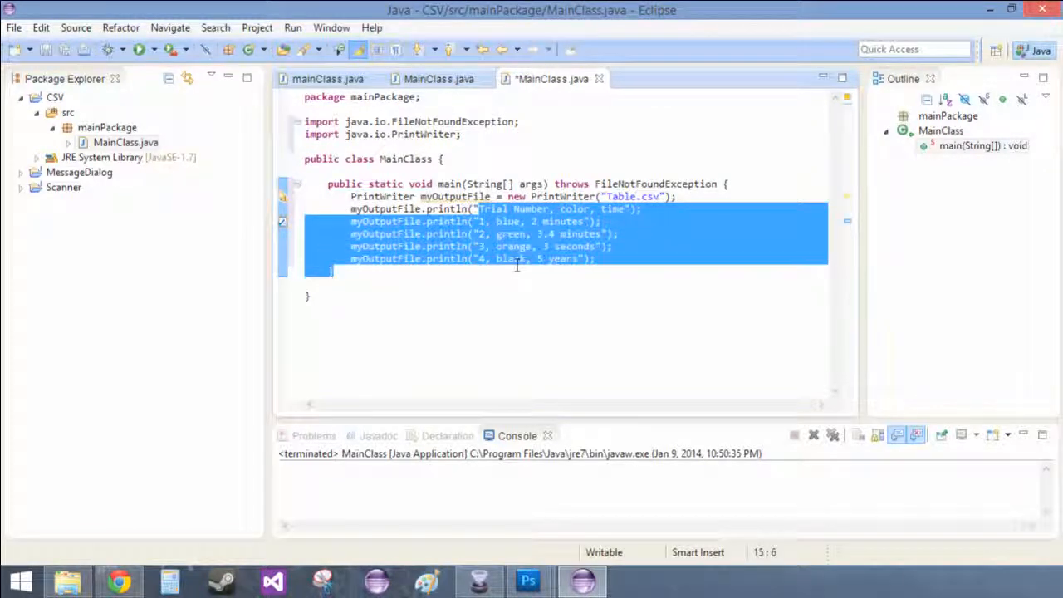
Save and run MainClass to write the rows to Table.csv
{"action": "left_click", "coordinate": [608, 246]}
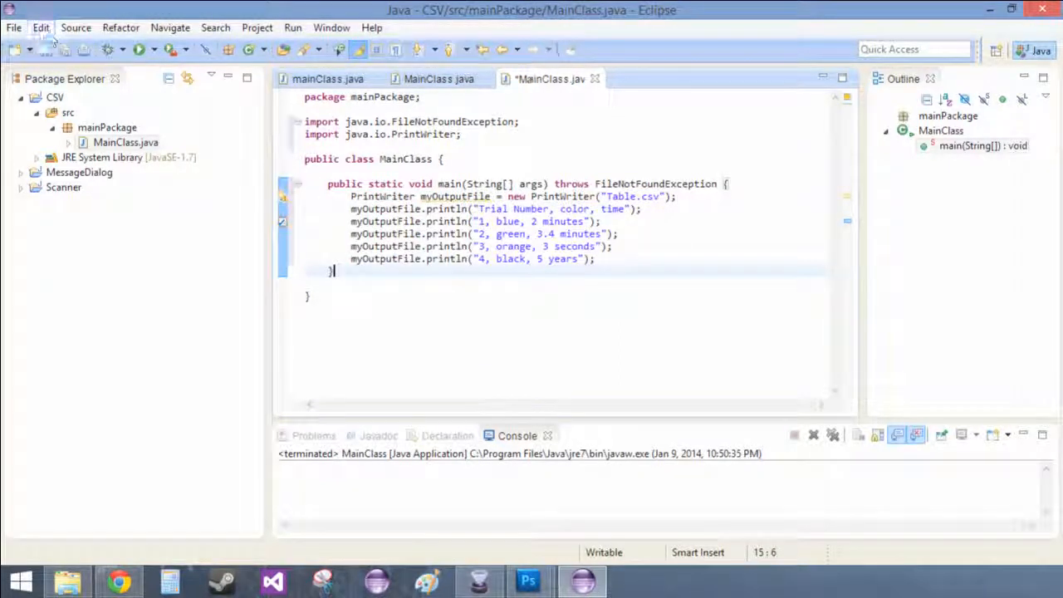
{"action": "left_click", "coordinate": [140, 50]}
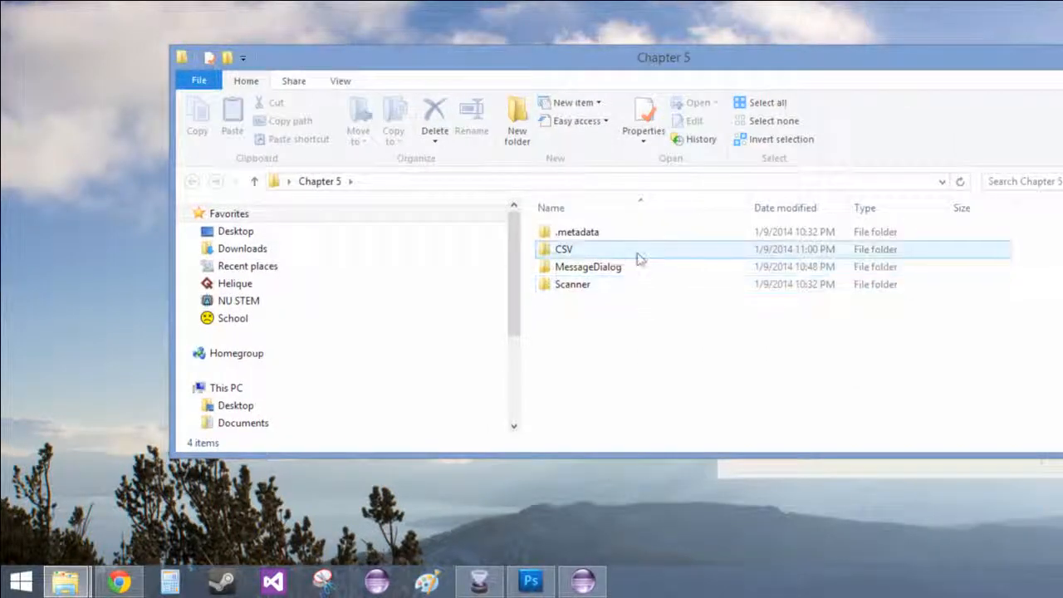
Open the Table file from the CSV project folder in Excel, which appears empty
{"action": "double_click", "coordinate": [565, 249]}
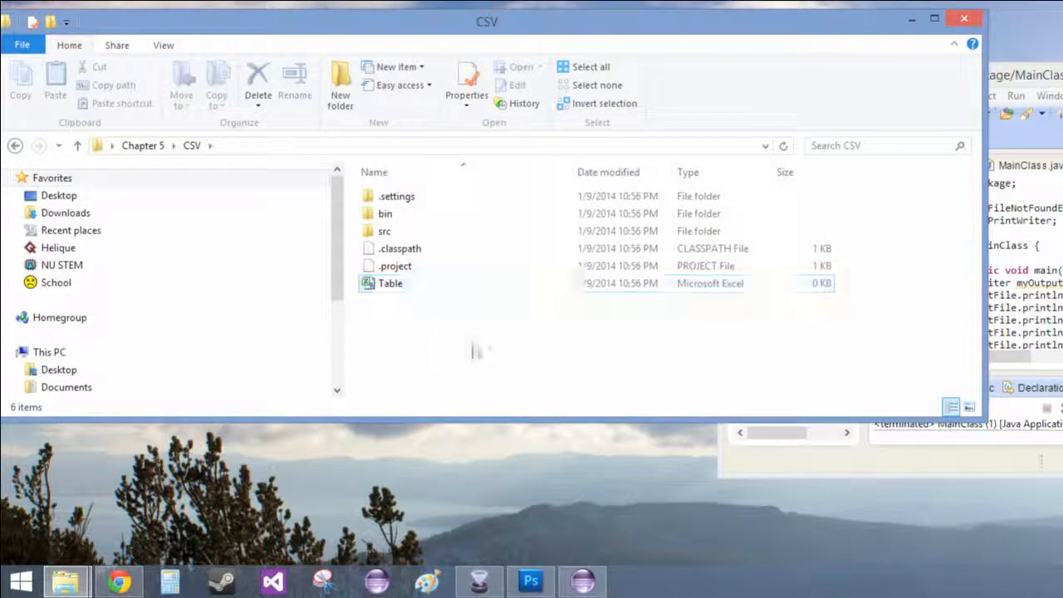
{"action": "left_click", "coordinate": [391, 283]}
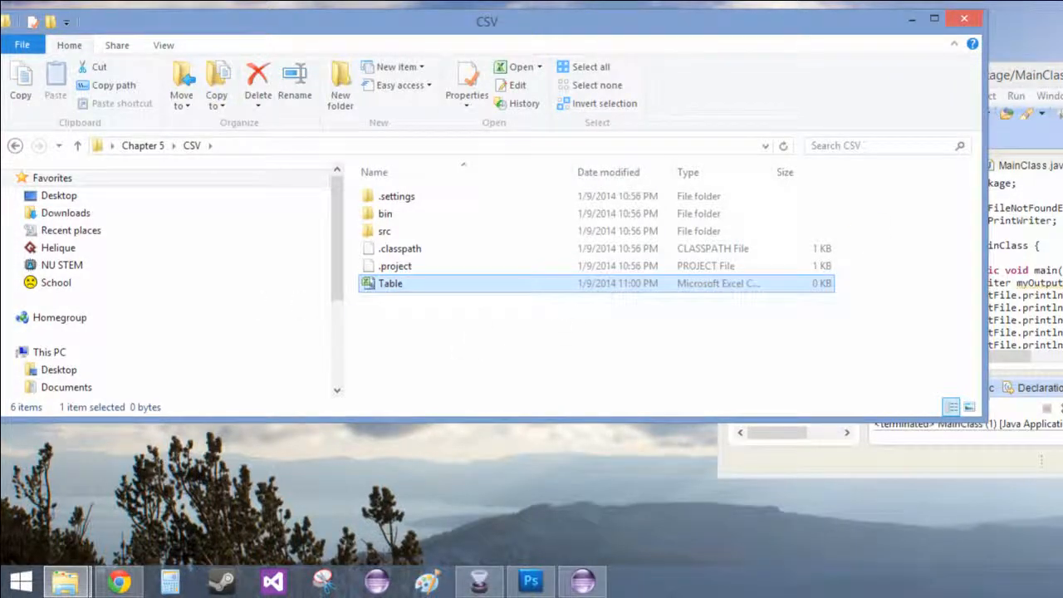
{"action": "double_click", "coordinate": [389, 282]}
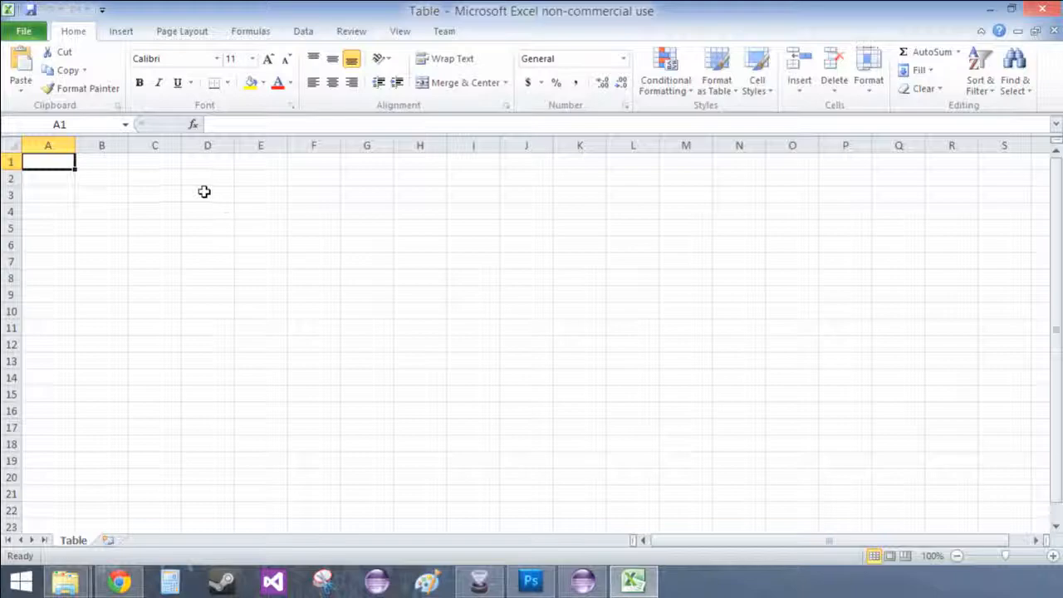
Close the empty Excel spreadsheet and return to the MainClass code in Eclipse
{"action": "left_click", "coordinate": [23, 30]}
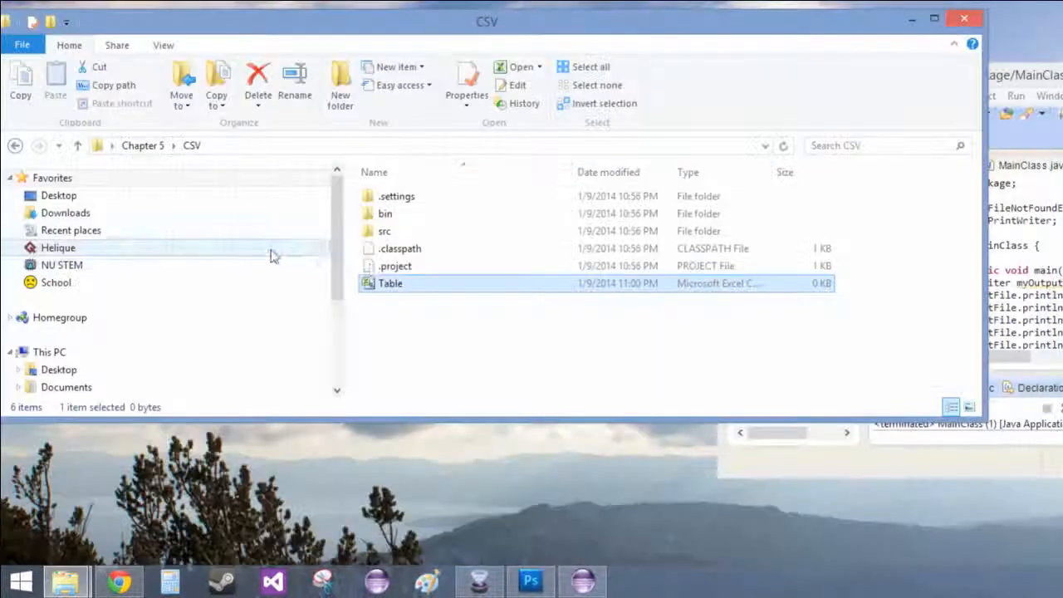
{"action": "right_click", "coordinate": [389, 282]}
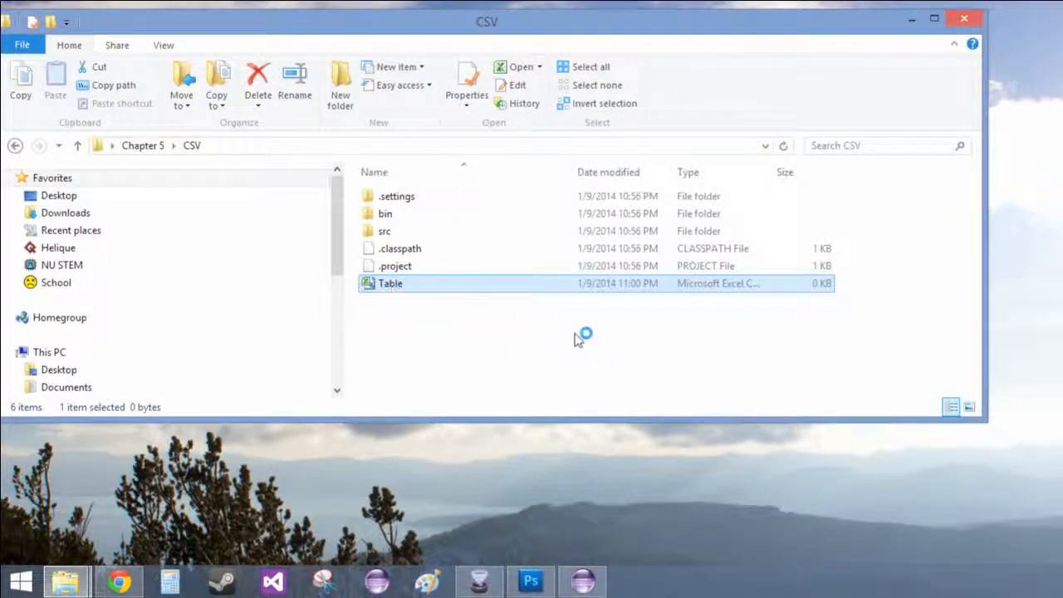
{"action": "double_click", "coordinate": [388, 283]}
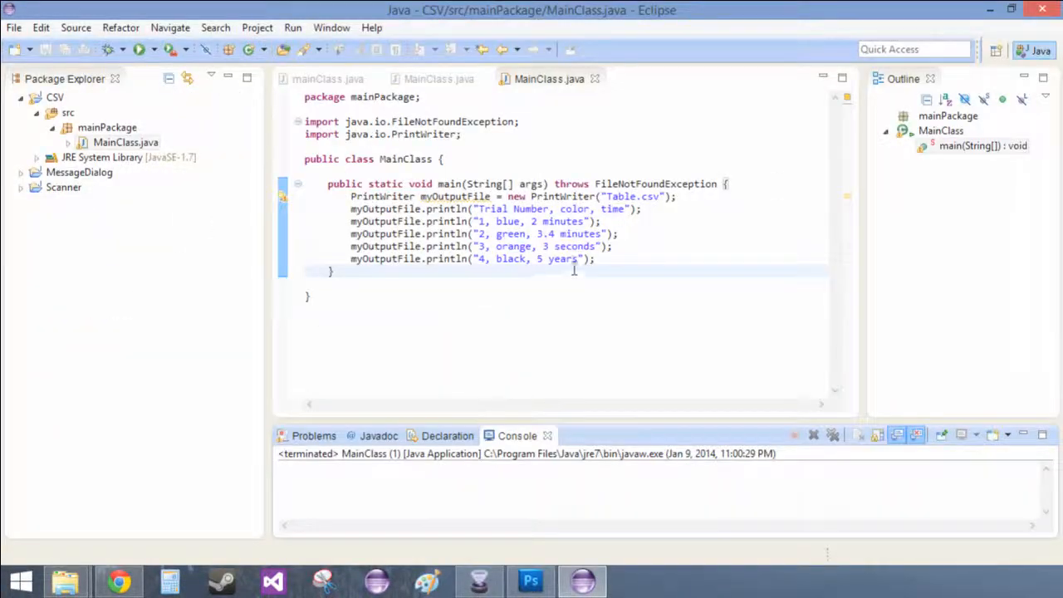
Add myOutputFile.flush(); and myOutputFile.close(); after the println rows
{"action": "left_click", "coordinate": [595, 259]}
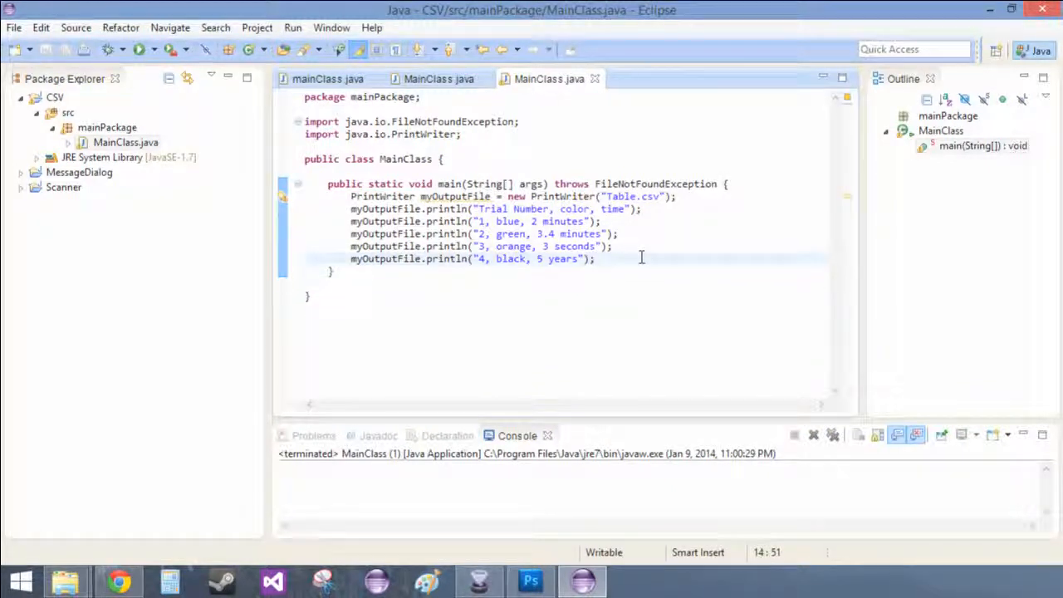
{"action": "type", "text": "myOutputFi"}
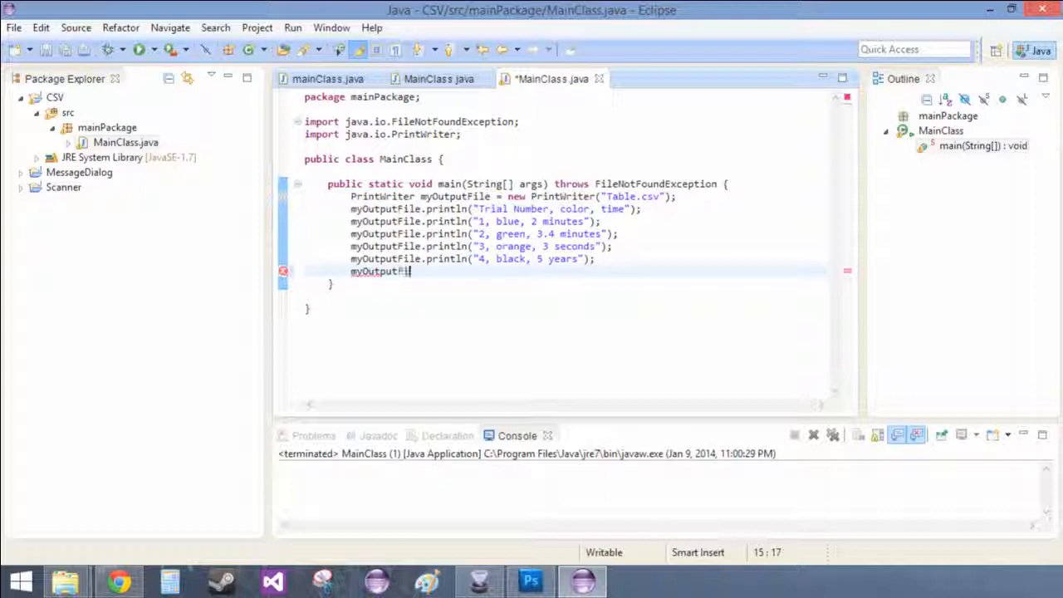
{"action": "type", "text": ".flush();"}
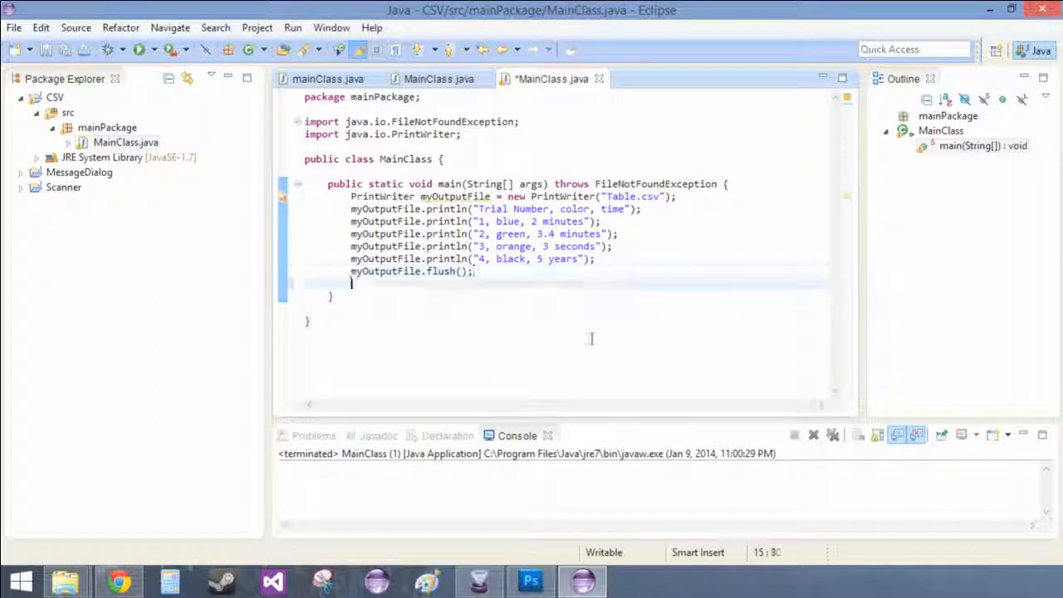
{"action": "type", "text": "myOutputF"}
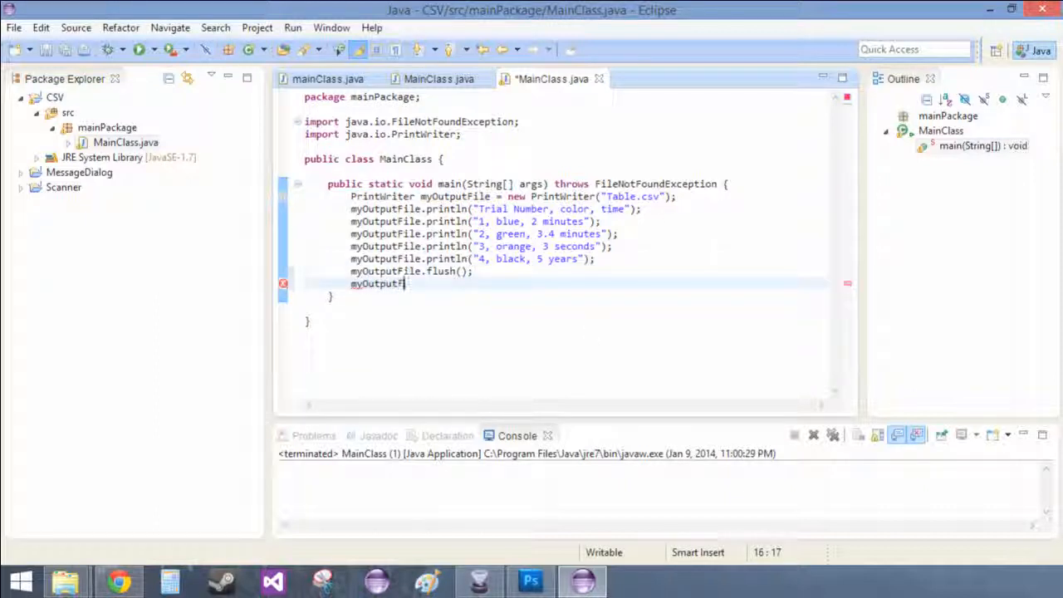
{"action": "type", "text": ".close();"}
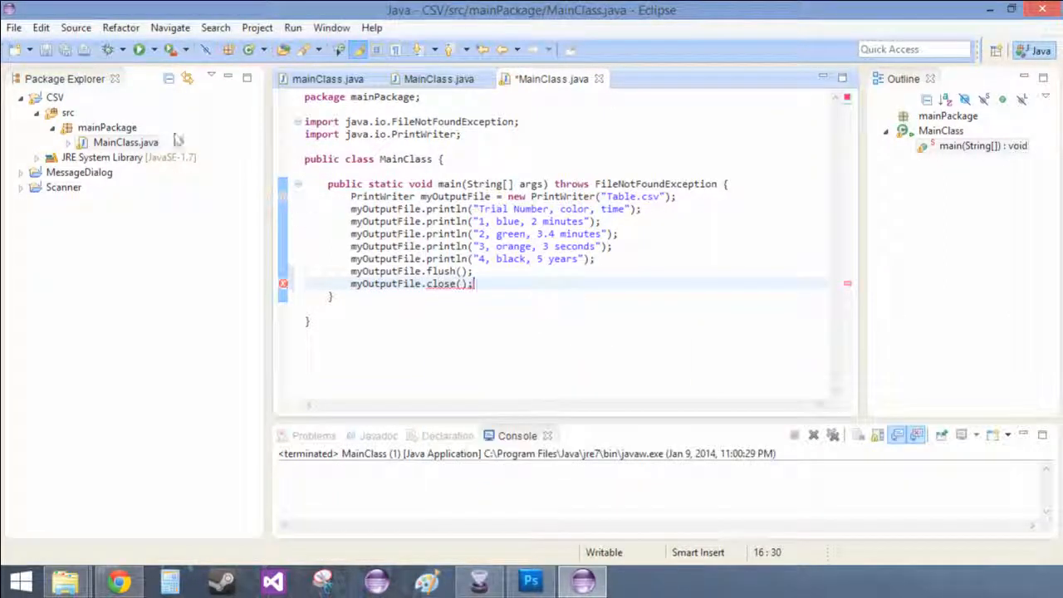
Rerun the program and reopen Table in Excel showing the header and four data rows
{"action": "left_click", "coordinate": [140, 50]}
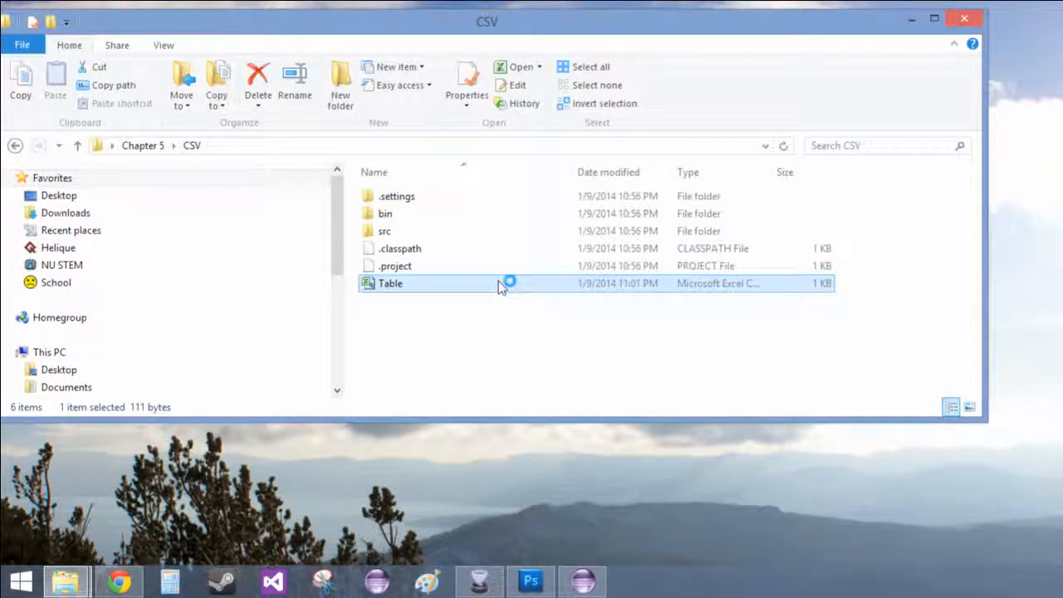
{"action": "double_click", "coordinate": [389, 282]}
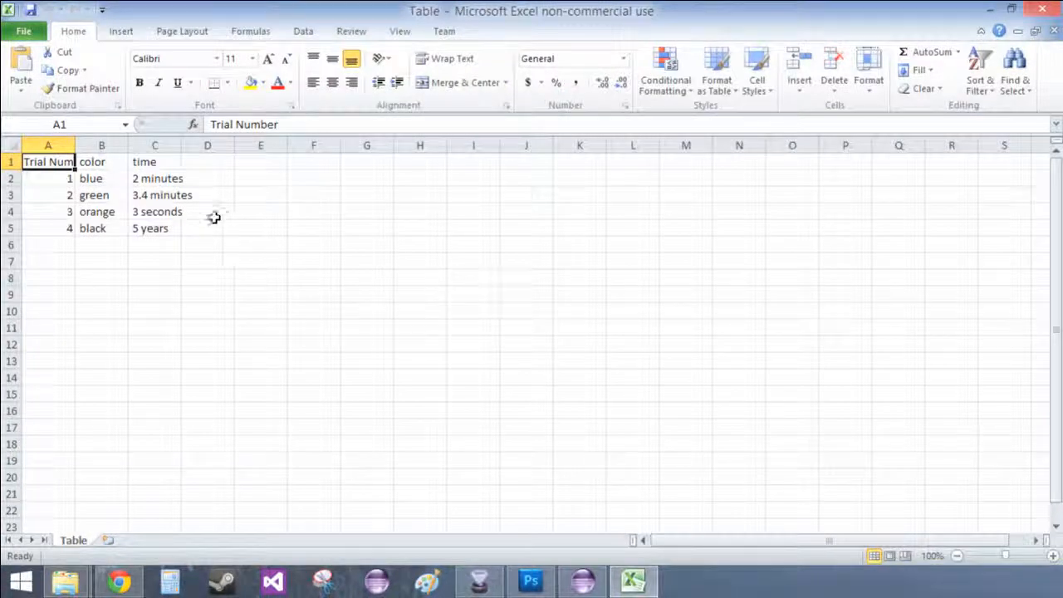
Widen columns A and C to fit contents, then close Table.csv, prompting to save changes
{"action": "left_click", "coordinate": [216, 292]}
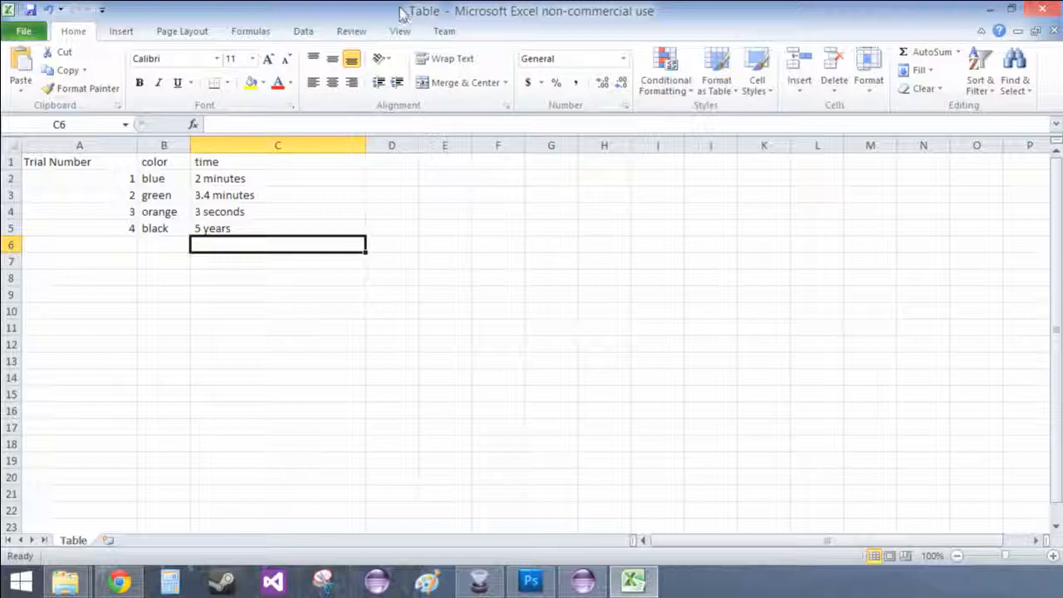
{"action": "left_click", "coordinate": [1043, 10]}
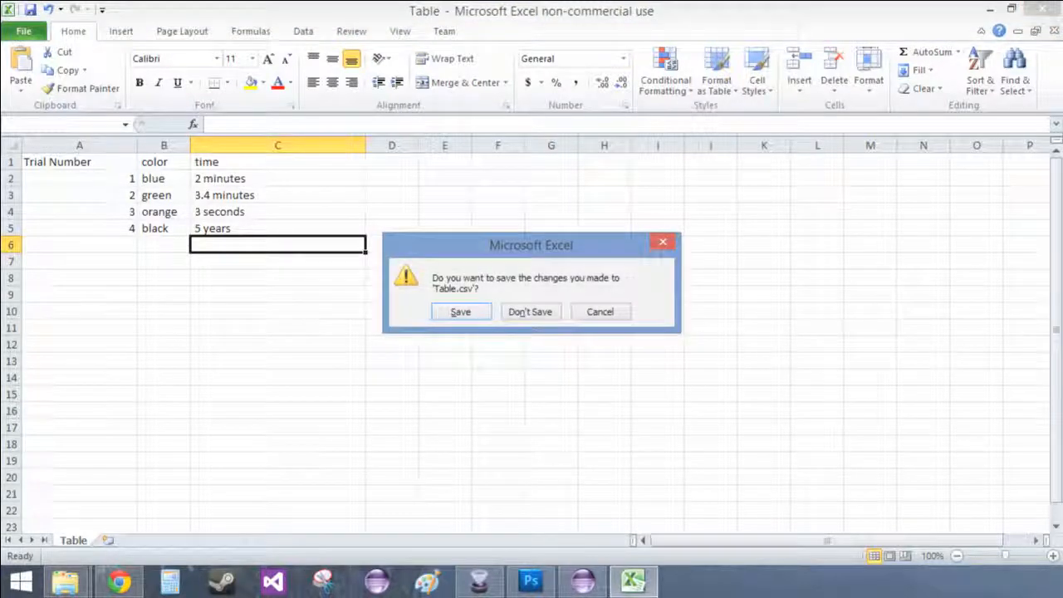